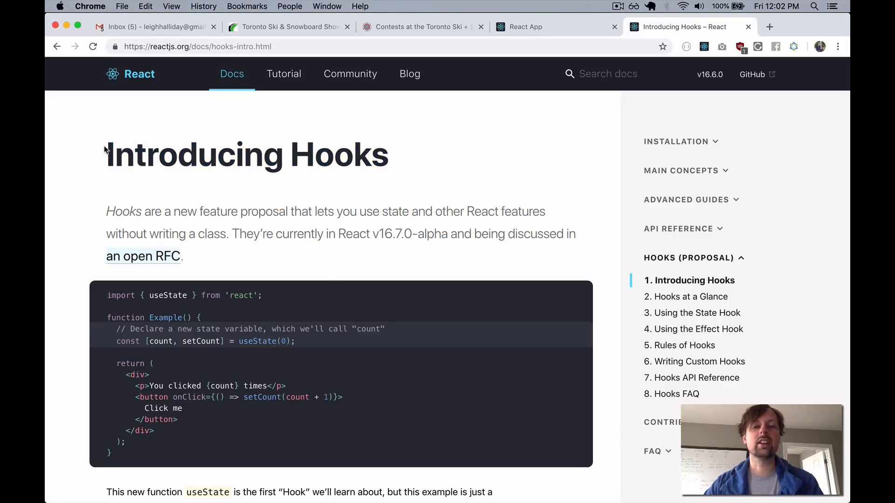
mouse_move(187, 177)
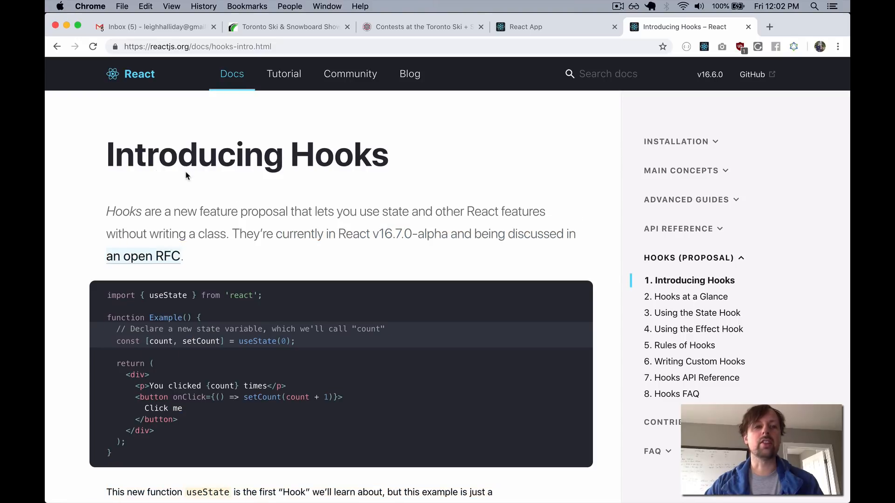
mouse_move(131, 161)
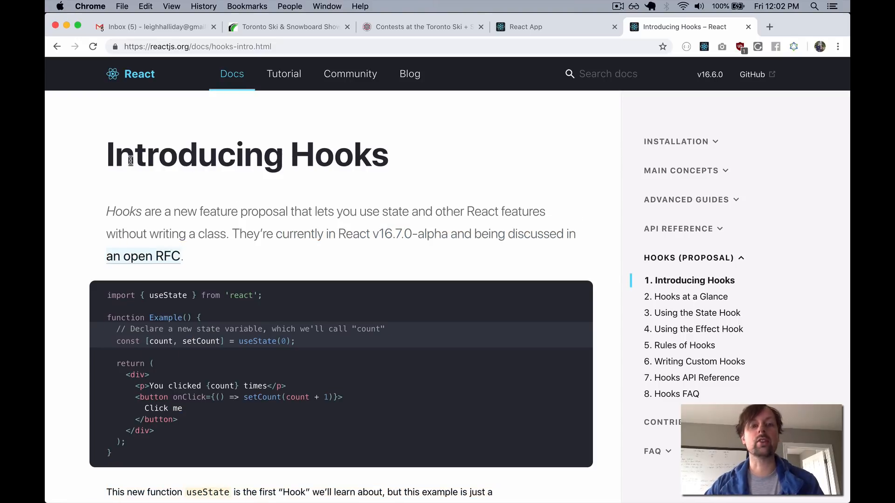
mouse_move(242, 179)
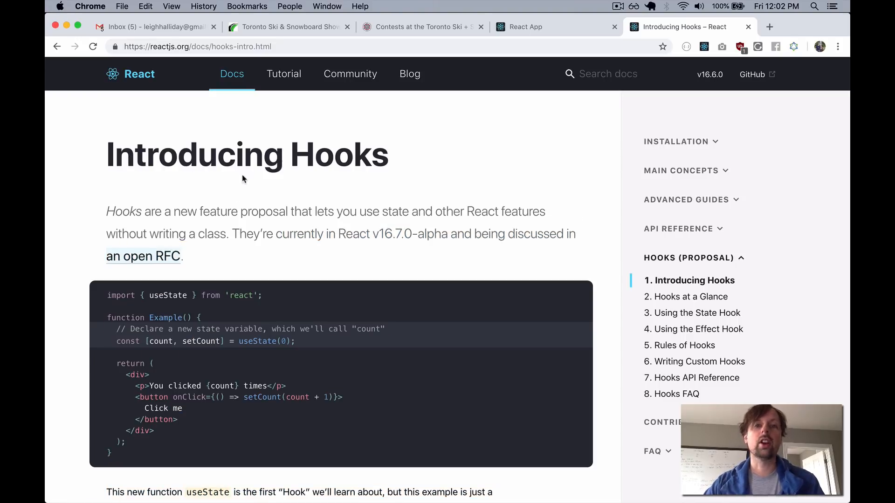
mouse_move(232, 185)
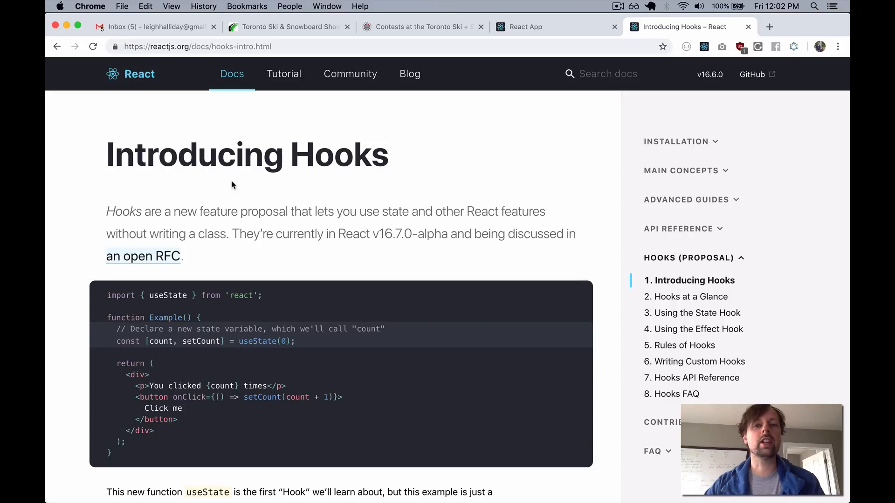
mouse_move(276, 192)
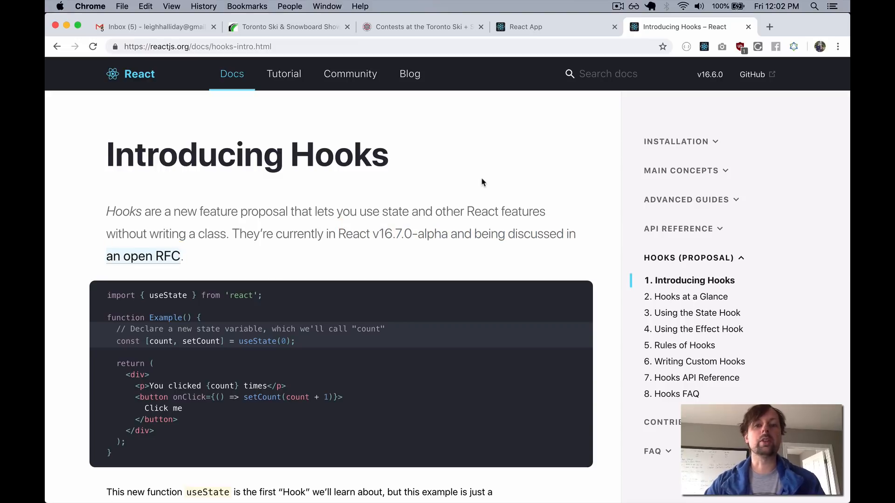
mouse_move(457, 197)
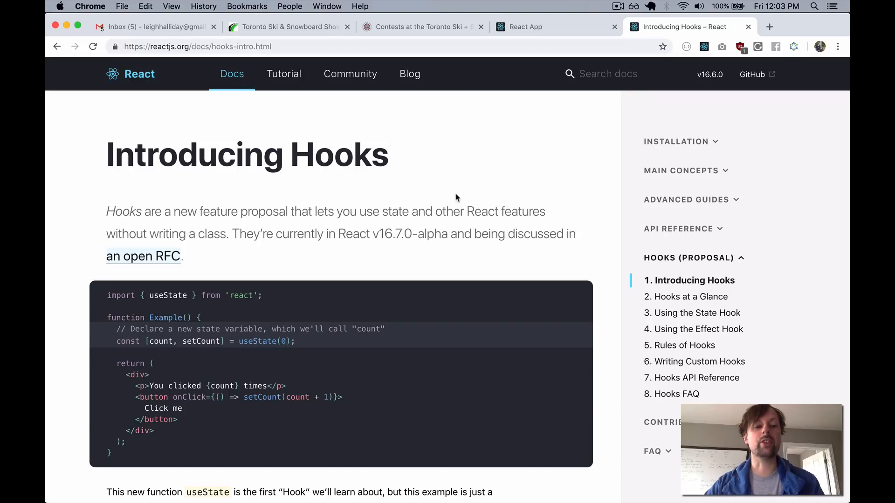
mouse_move(387, 256)
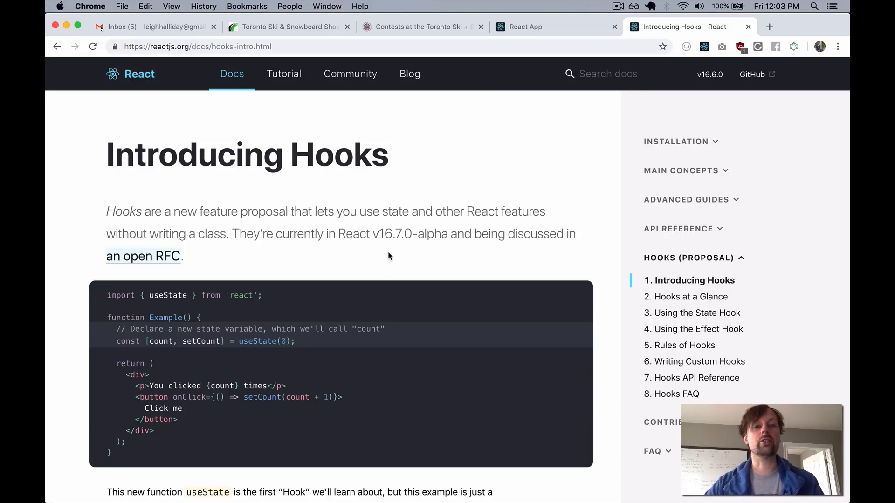
mouse_move(537, 31)
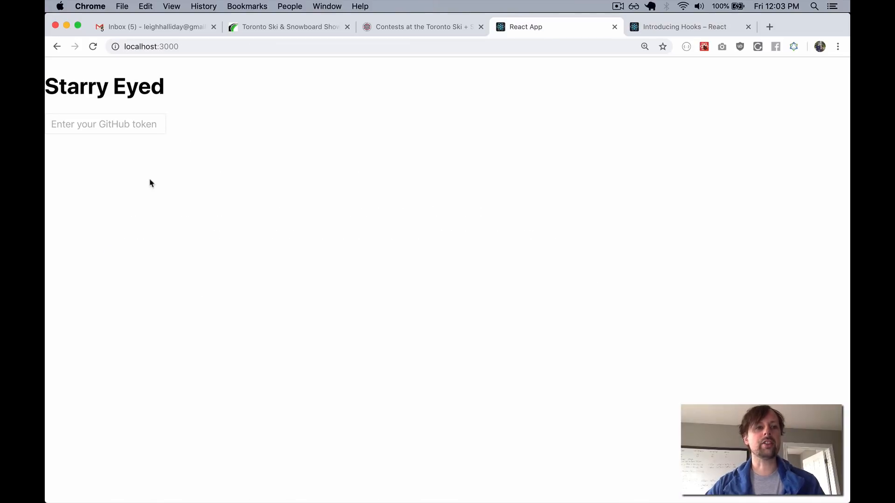
Step: Focus the GitHub token field in the Starry Eyed app and dismiss the suggested tokens
left_click(106, 124)
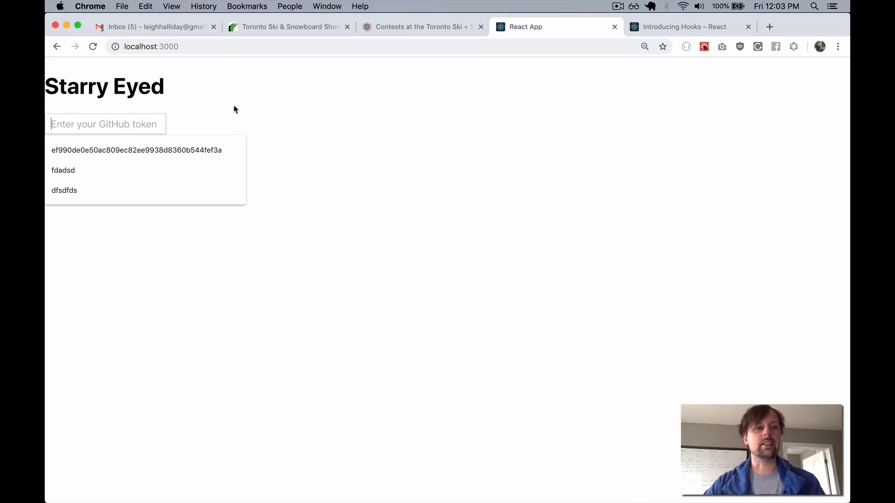
left_click(194, 205)
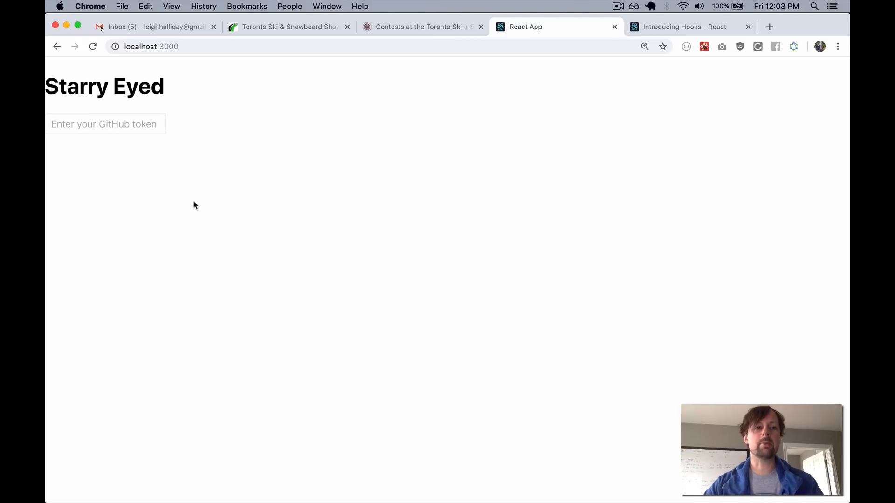
mouse_move(168, 174)
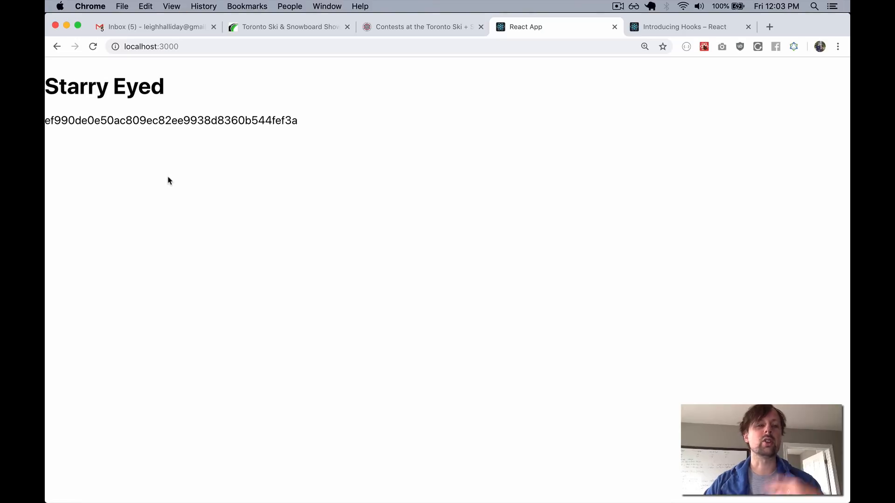
mouse_move(324, 491)
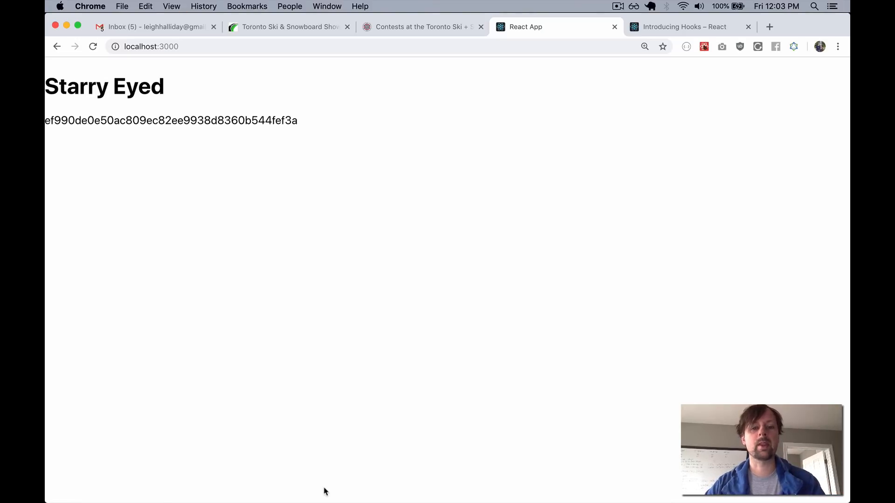
mouse_move(310, 487)
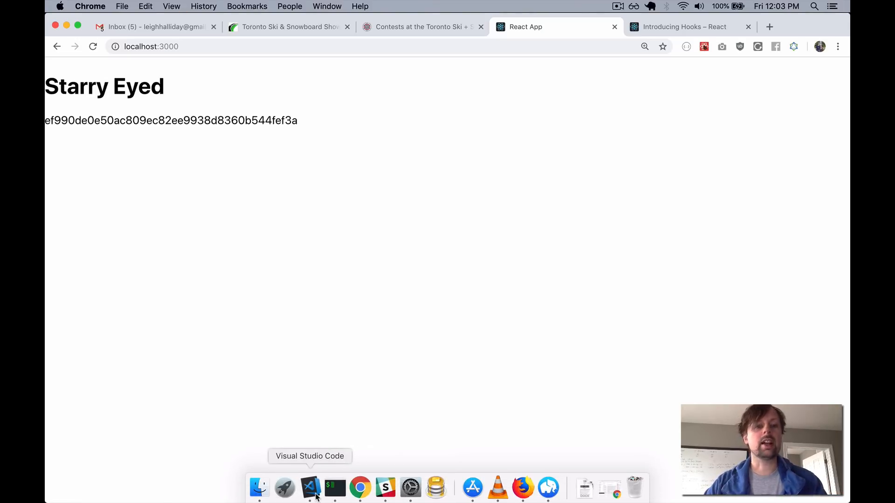
Step: Switch from Chrome to Visual Studio Code to view the project's package.json
left_click(309, 487)
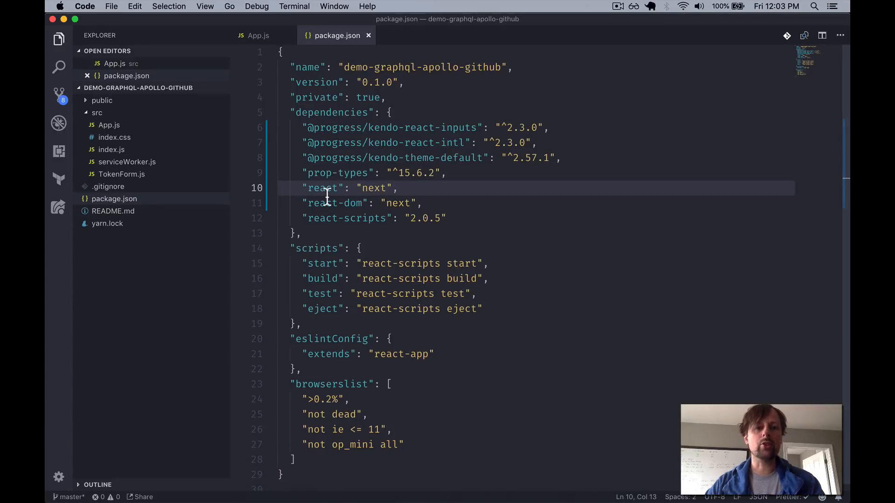
mouse_move(342, 251)
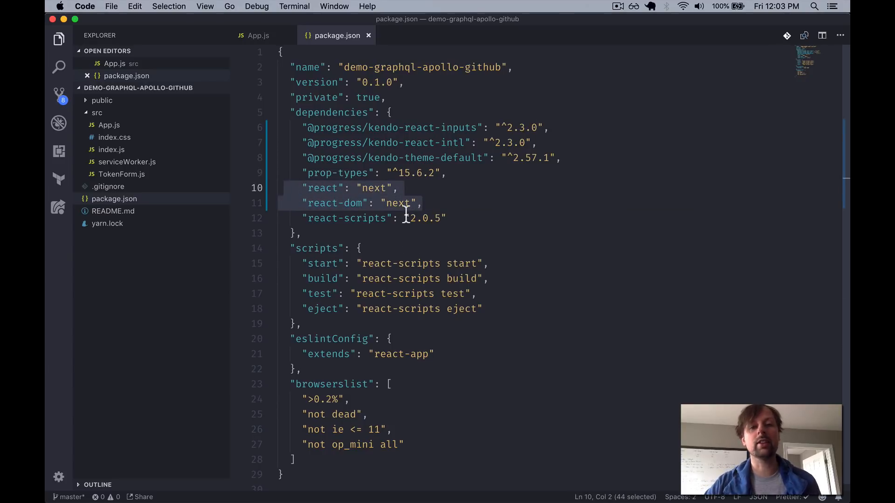
mouse_move(393, 202)
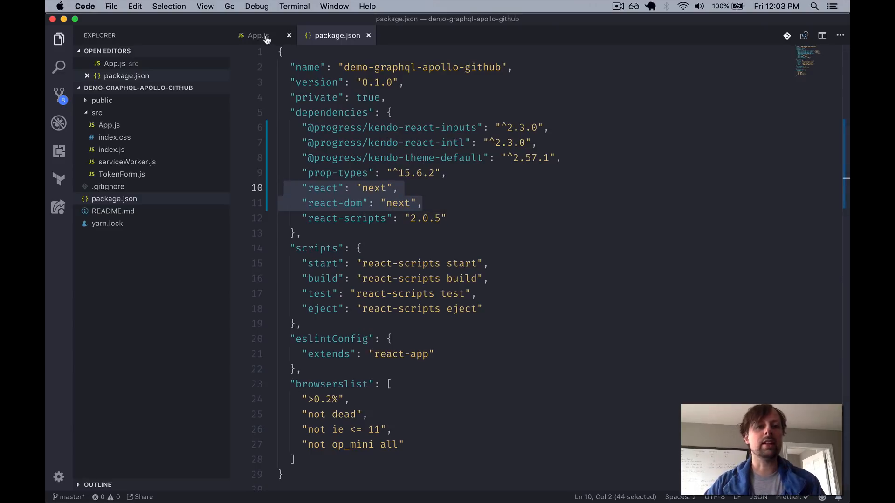
Step: Review App.js: the token: null state, componentDidMount and its setState call
left_click(258, 35)
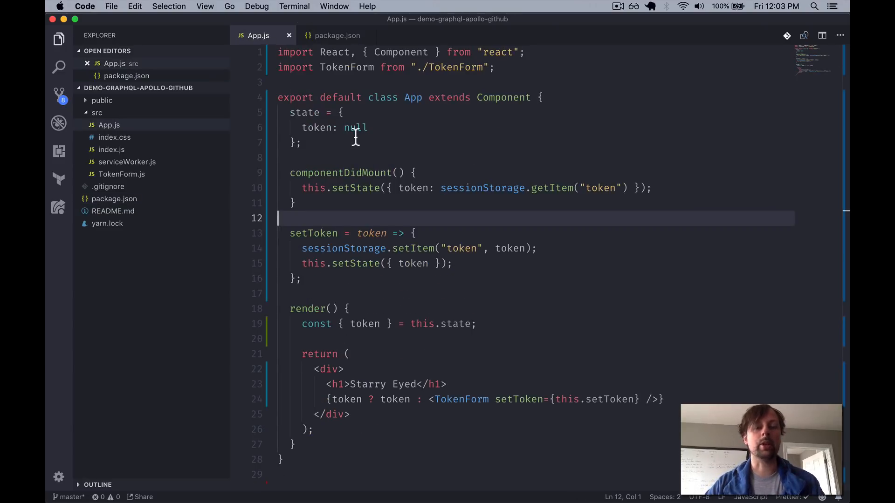
left_click(302, 142)
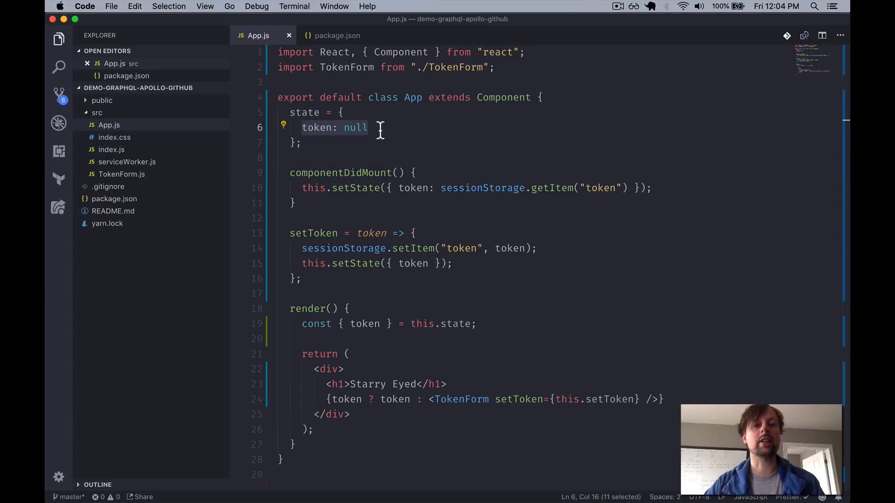
left_click(291, 172)
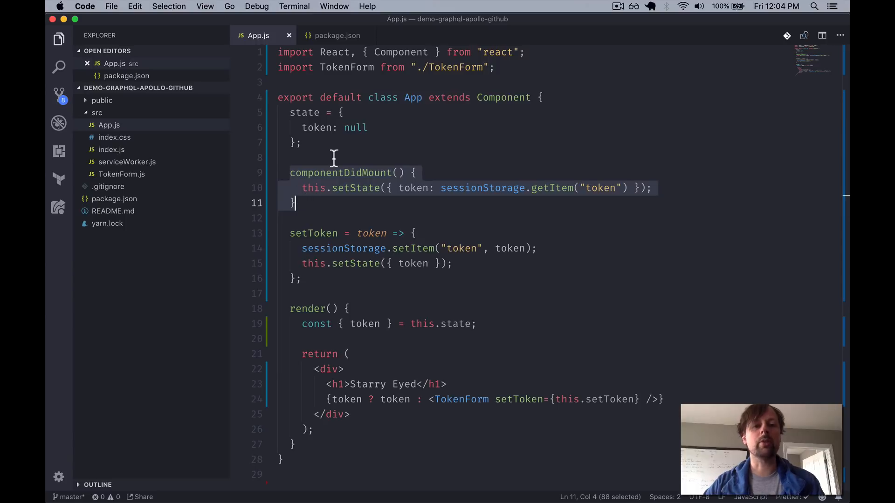
mouse_move(380, 223)
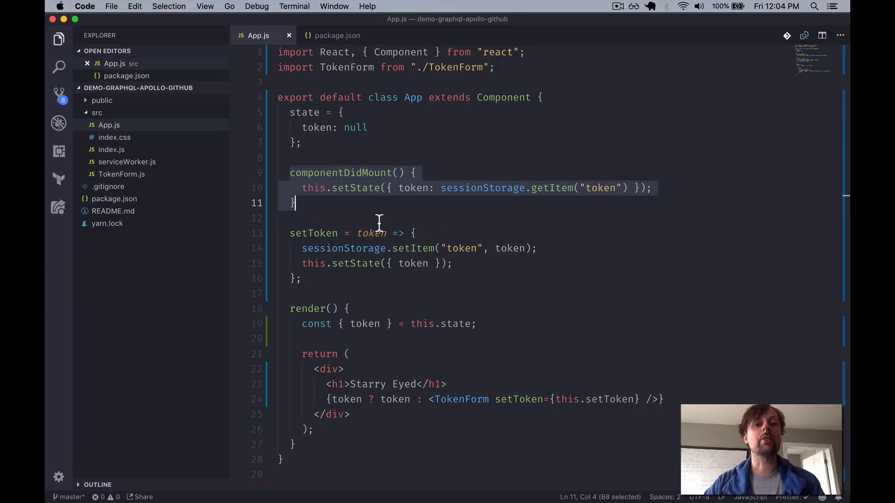
mouse_move(367, 233)
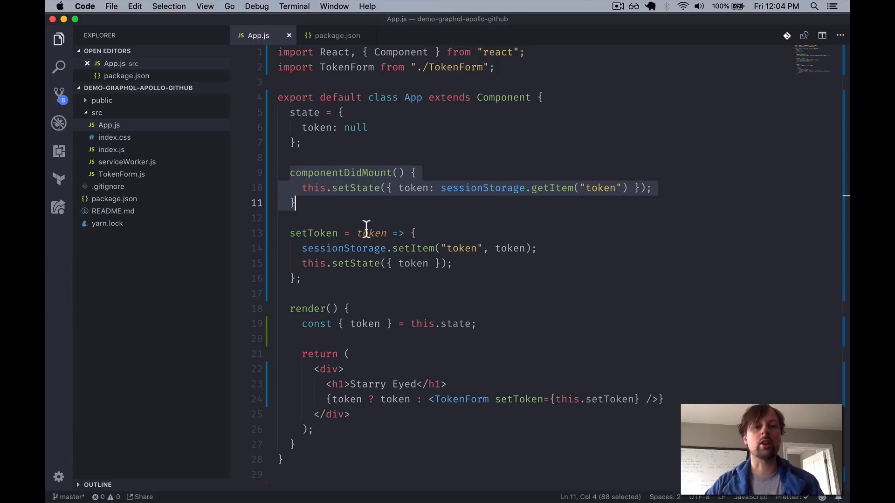
mouse_move(334, 208)
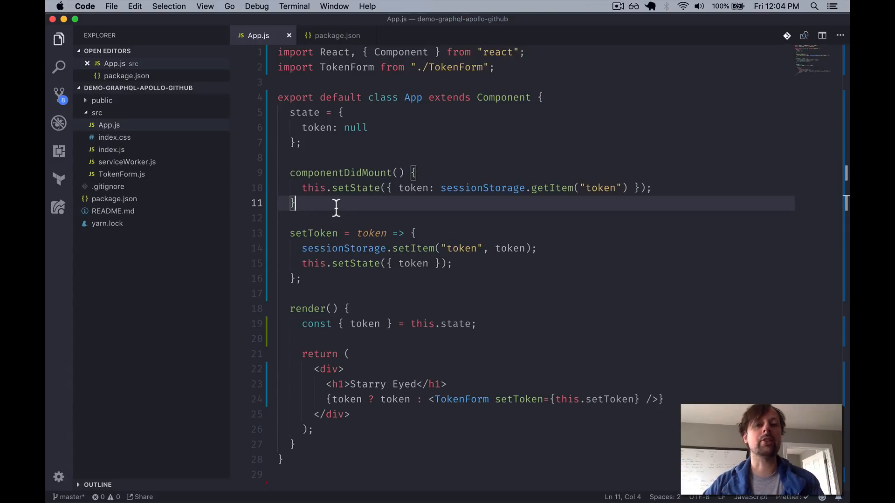
mouse_move(351, 194)
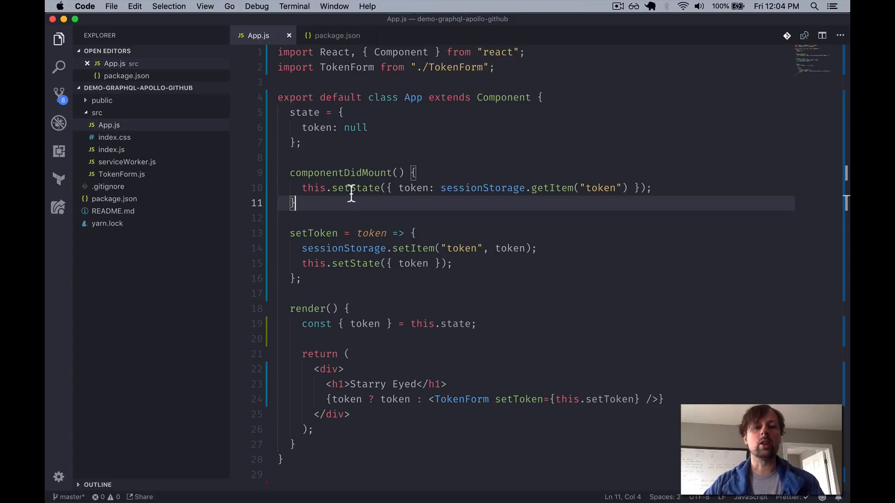
double_click(413, 187)
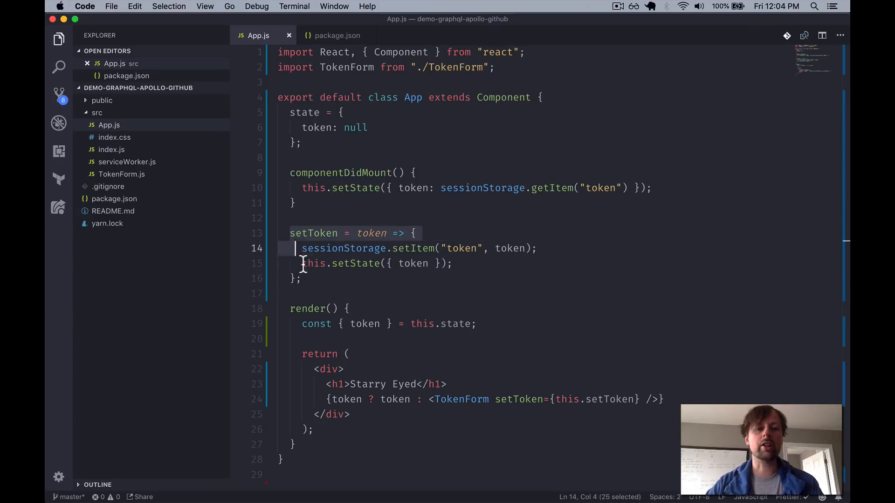
left_click(301, 278)
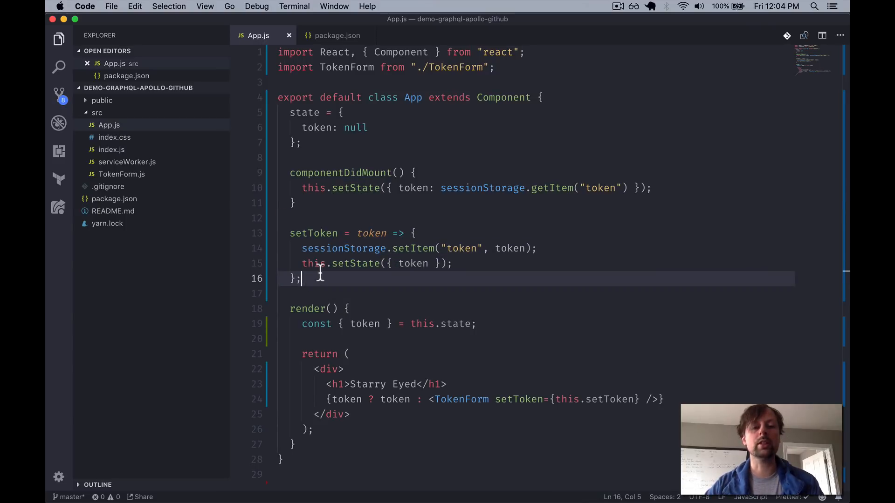
double_click(371, 233)
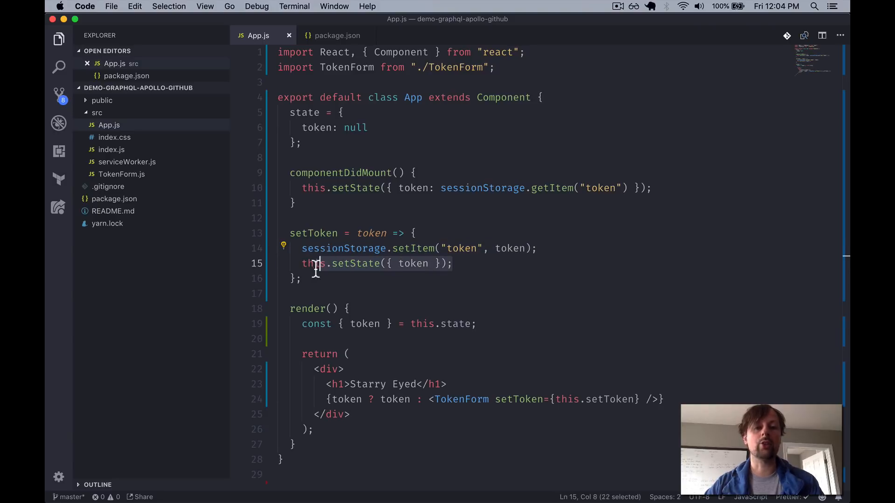
mouse_move(309, 309)
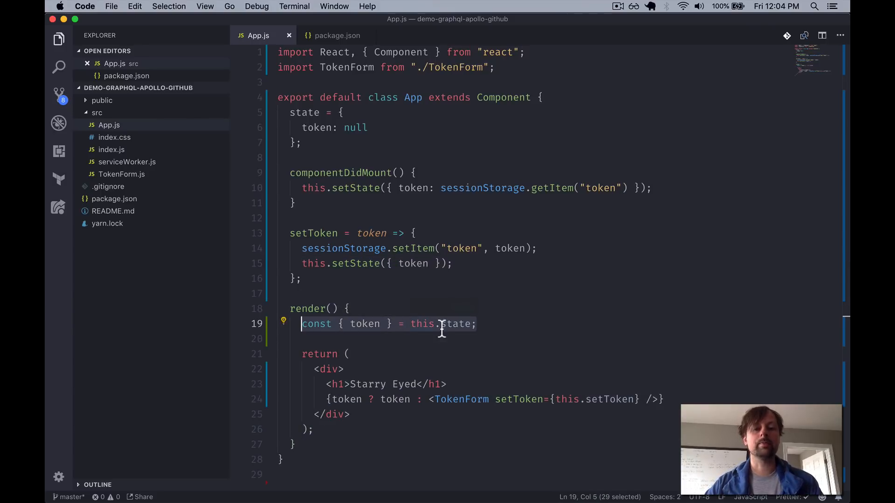
mouse_move(352, 399)
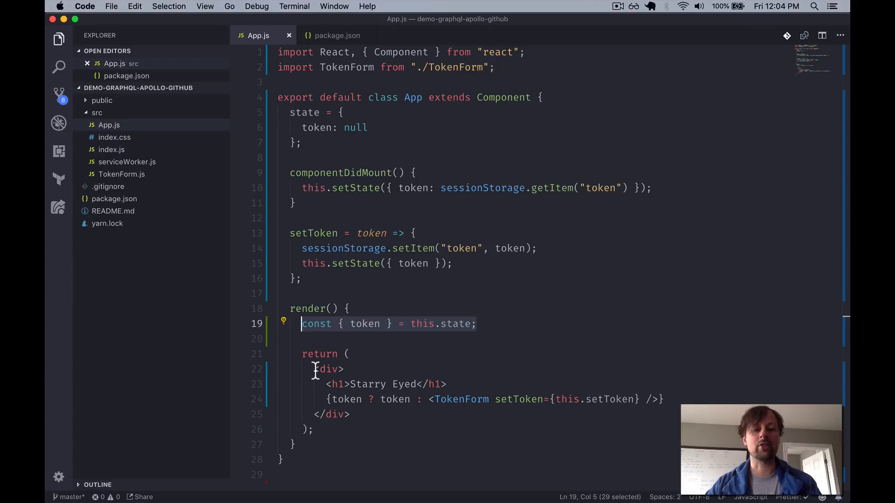
left_click(334, 384)
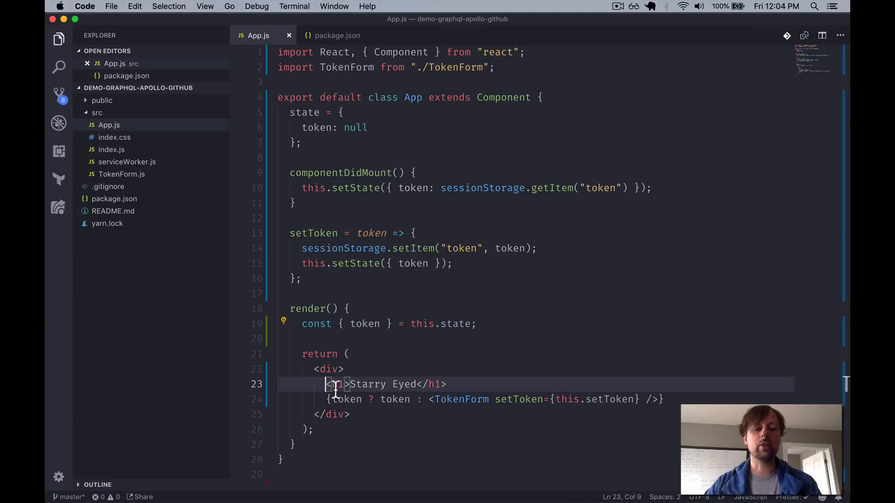
double_click(343, 400)
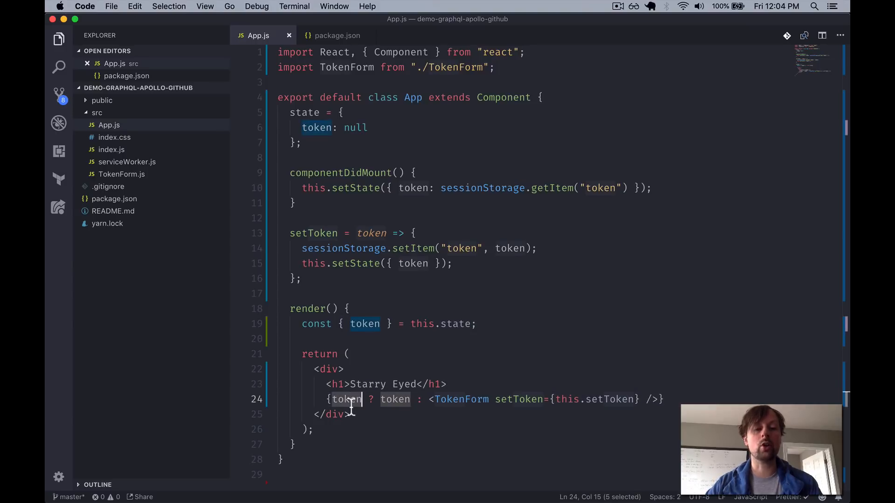
mouse_move(410, 399)
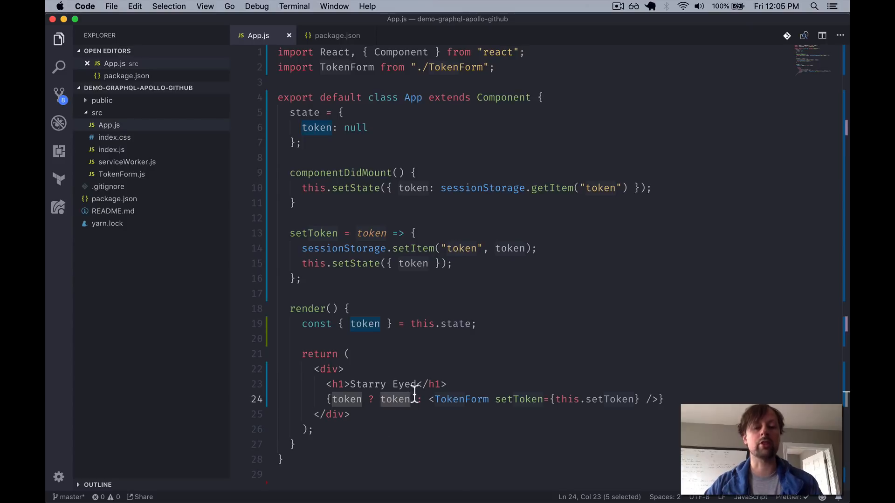
mouse_move(393, 400)
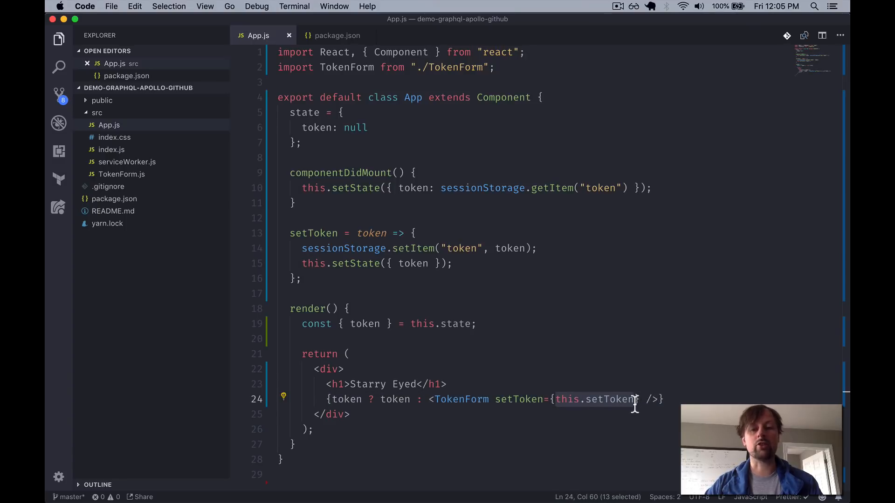
mouse_move(518, 399)
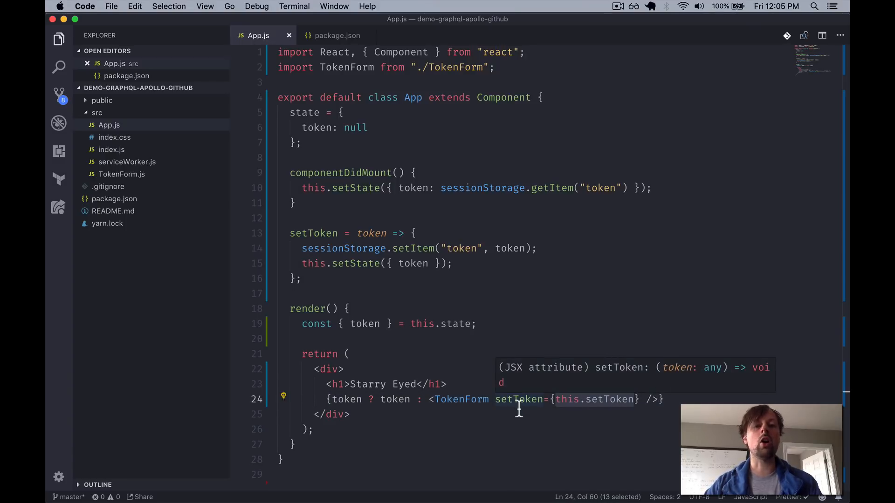
mouse_move(475, 381)
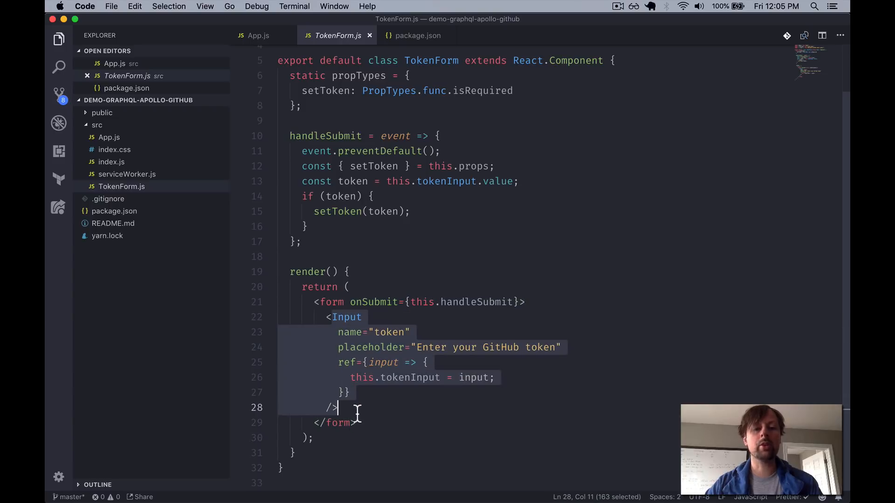
left_click(349, 393)
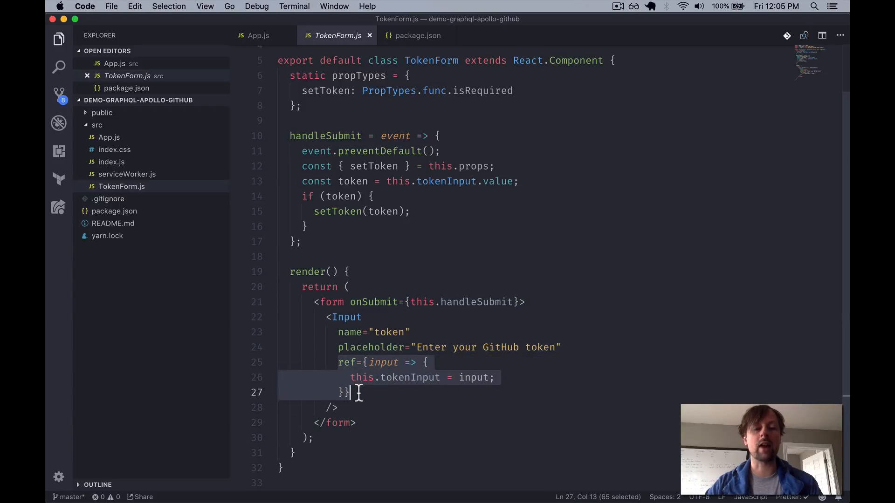
left_click(348, 392)
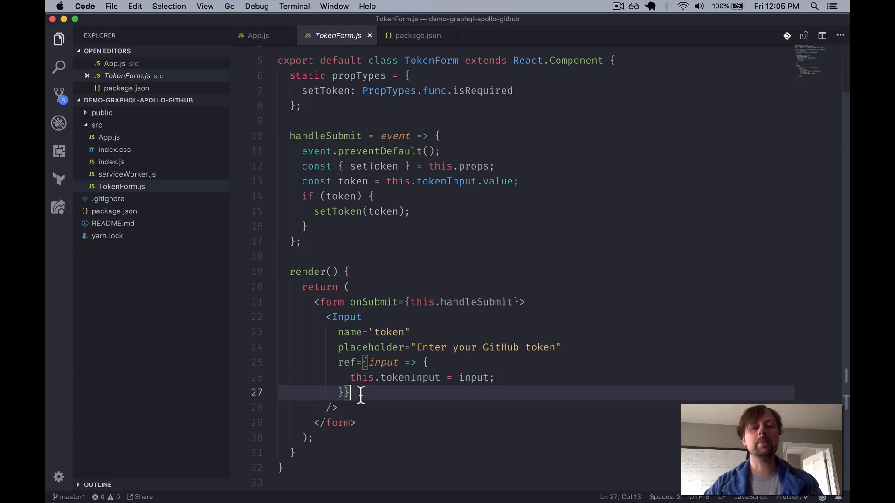
mouse_move(371, 347)
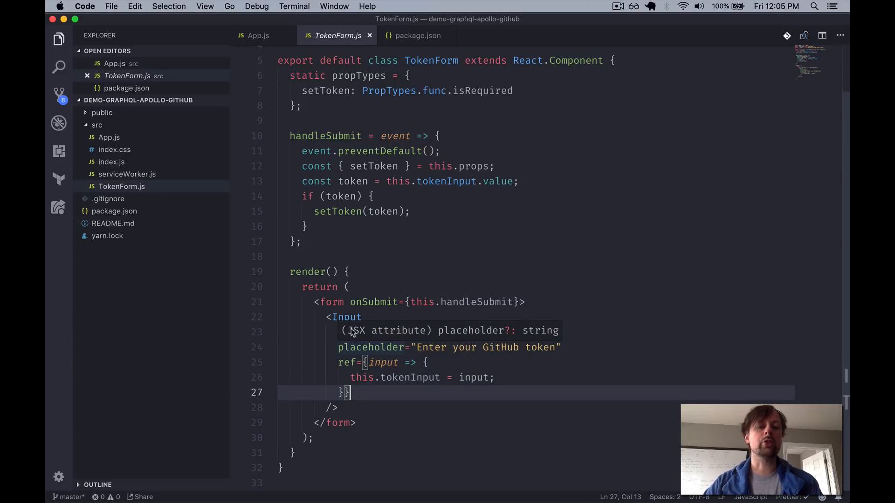
left_click(519, 302)
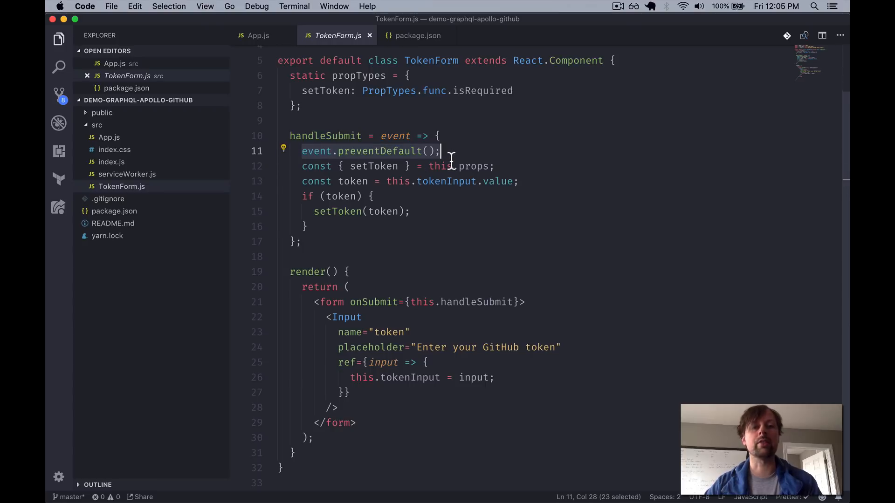
left_click(495, 166)
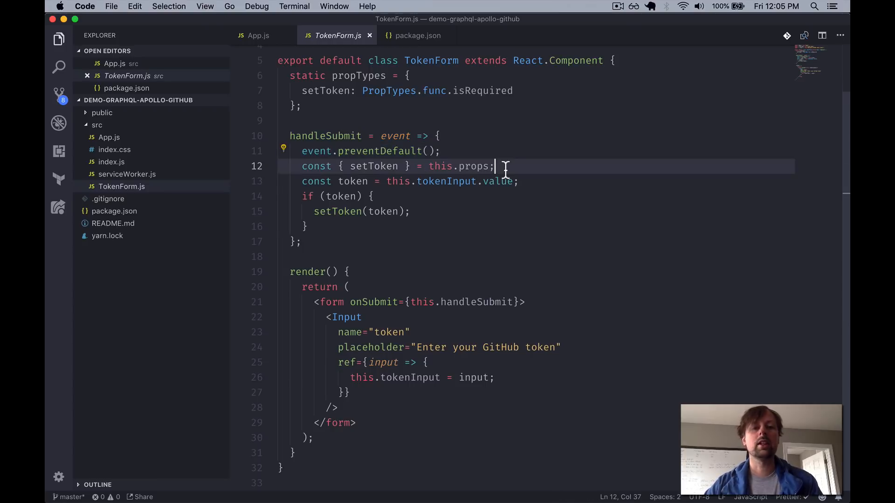
left_click(370, 166)
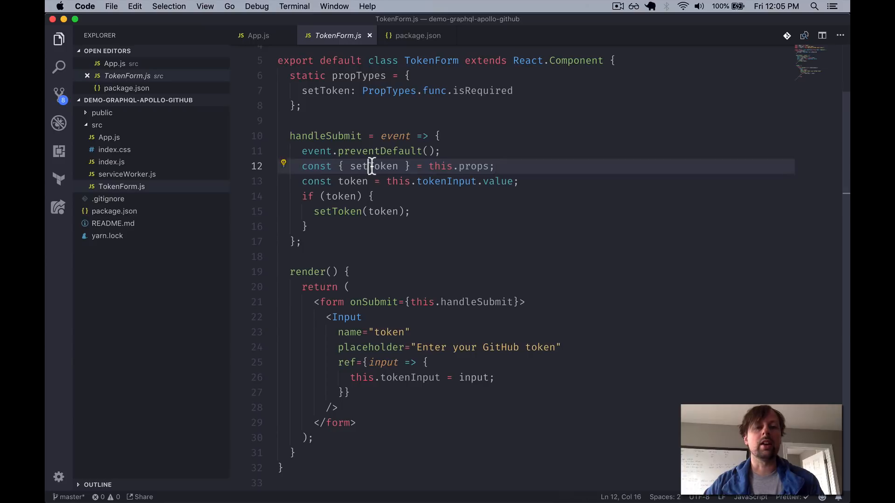
double_click(374, 166)
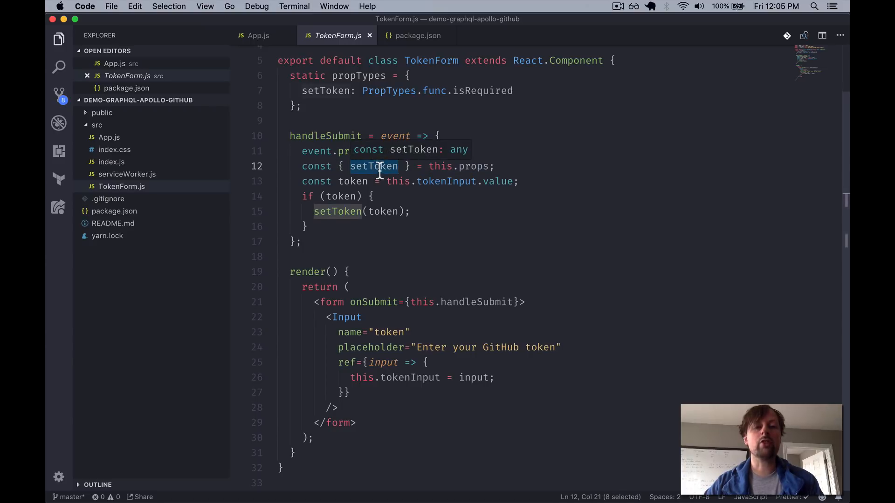
left_click(259, 35)
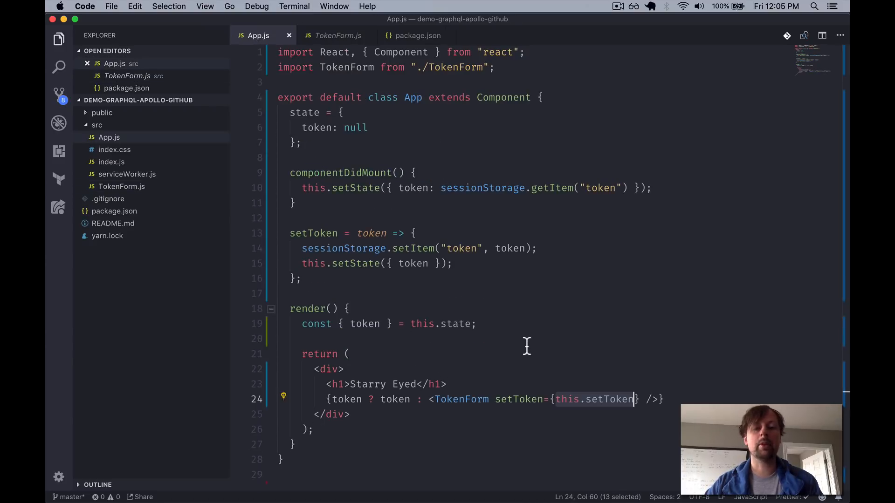
left_click(338, 35)
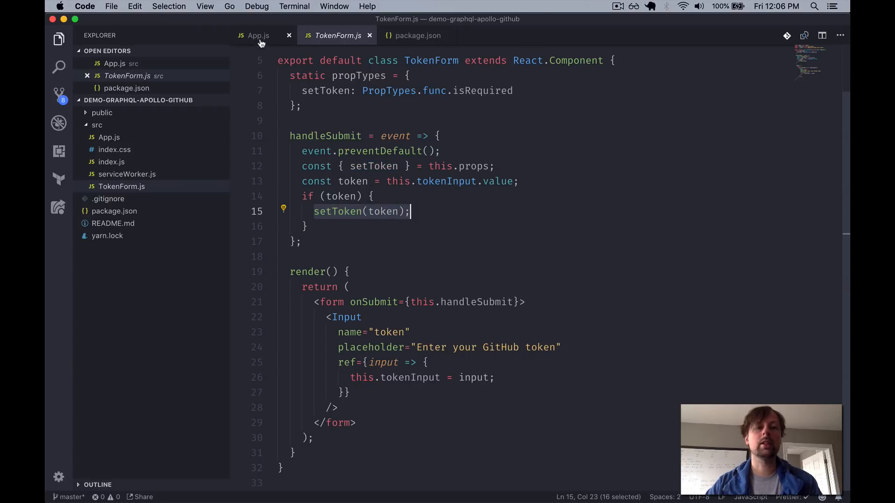
left_click(258, 36)
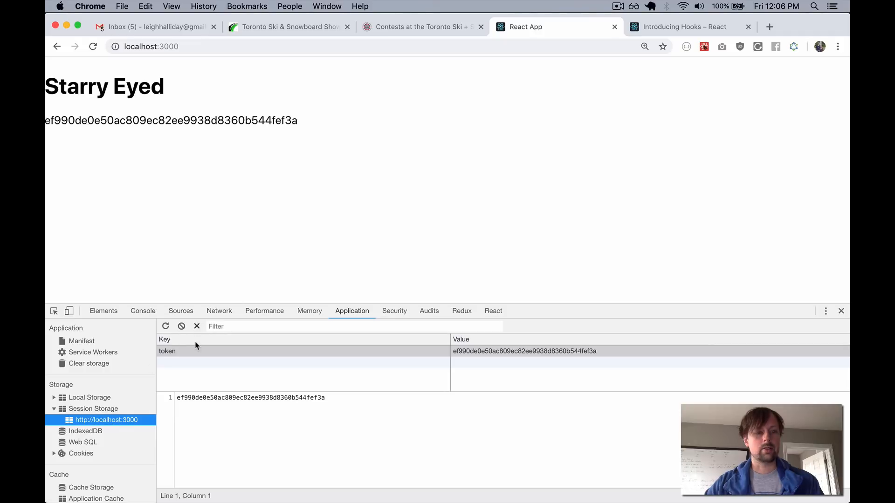
left_click(841, 310)
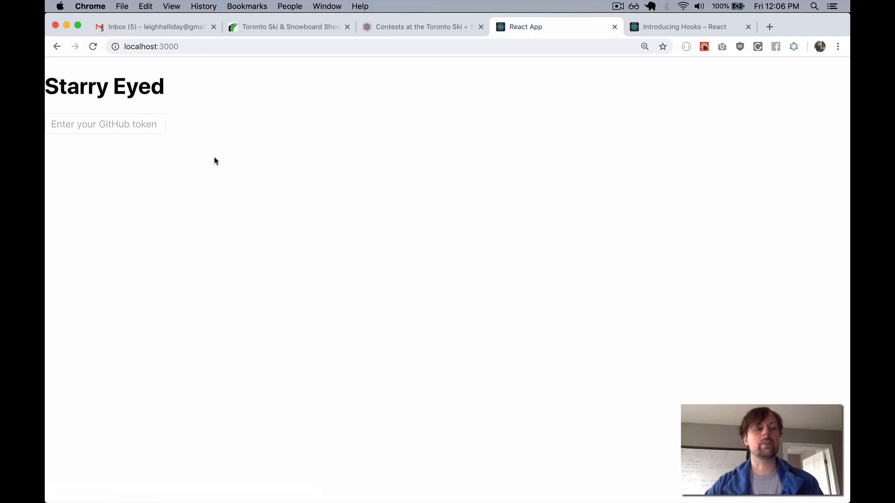
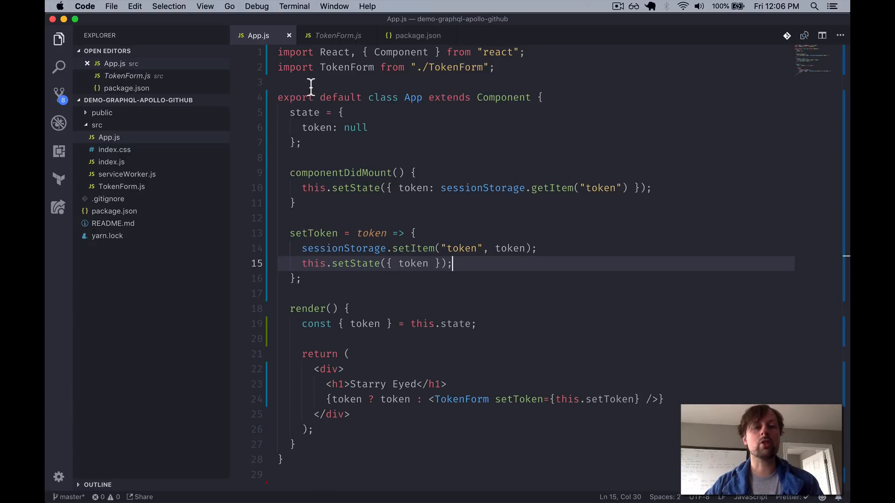
Step: Add an empty 'export default function App' stub above the existing App class
key("enter")
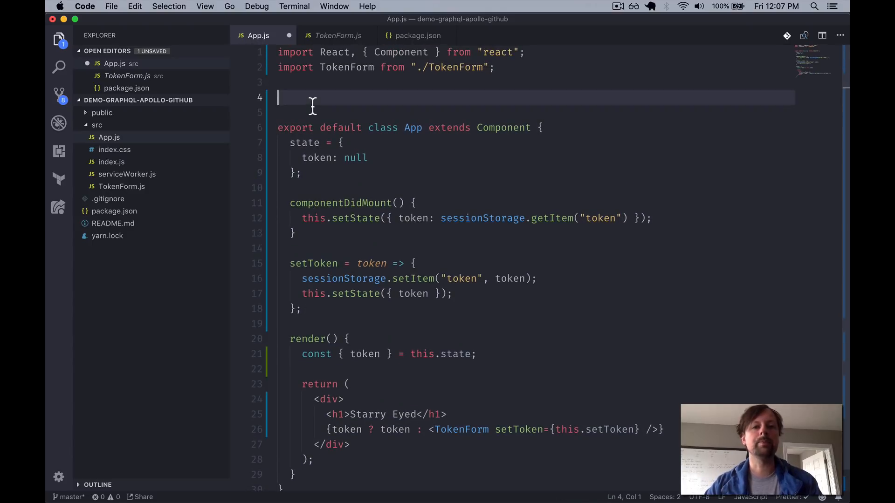
type("export default")
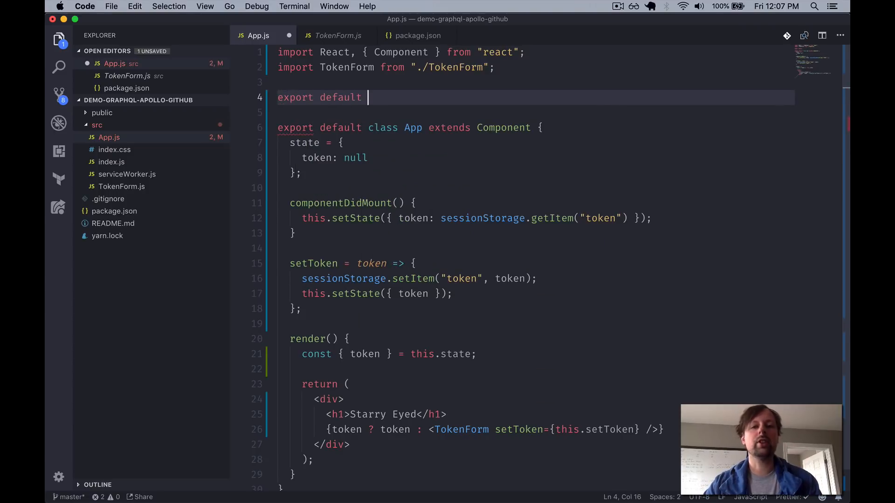
type("function App() {")
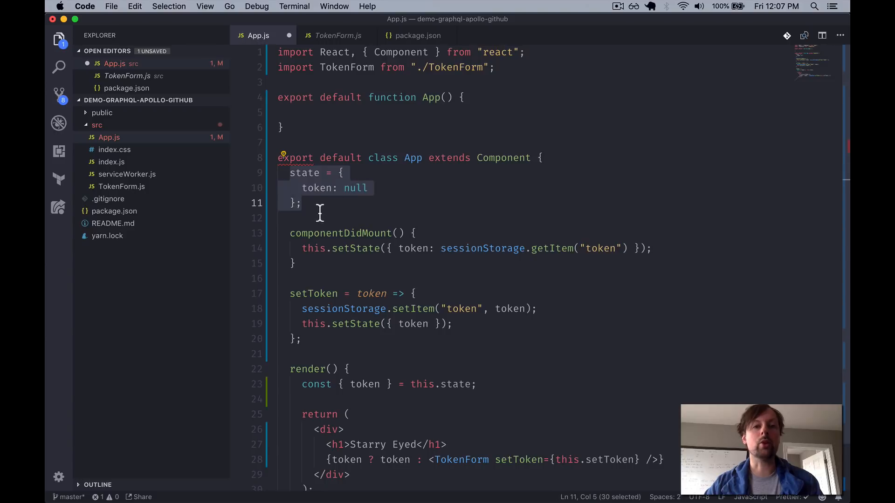
Step: Import useState from react and start a destructured useState call in App
left_click(427, 53)
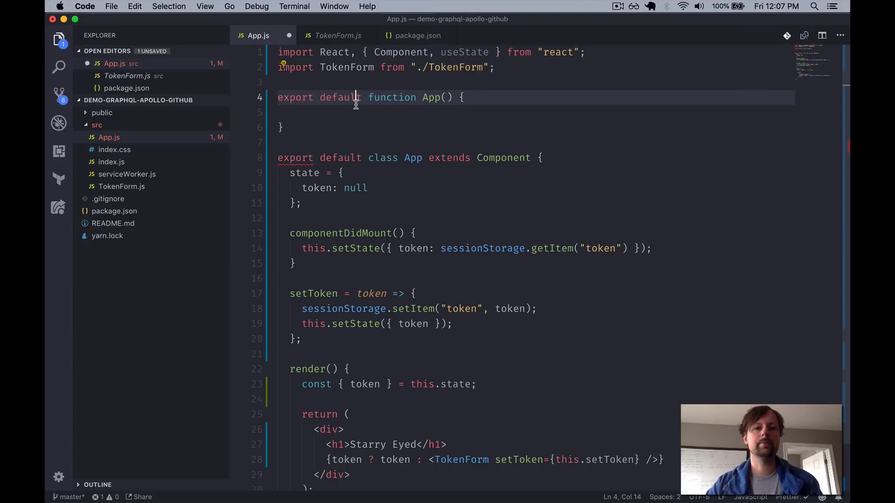
type("const [")
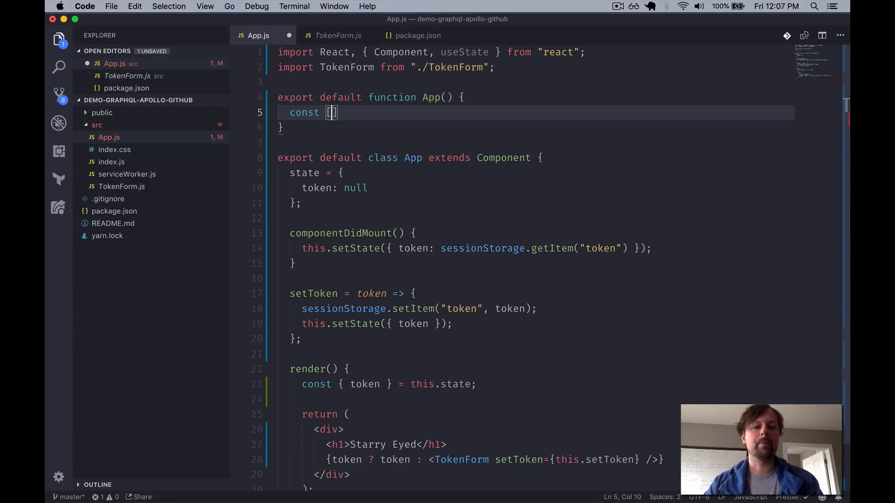
type("] = useState();")
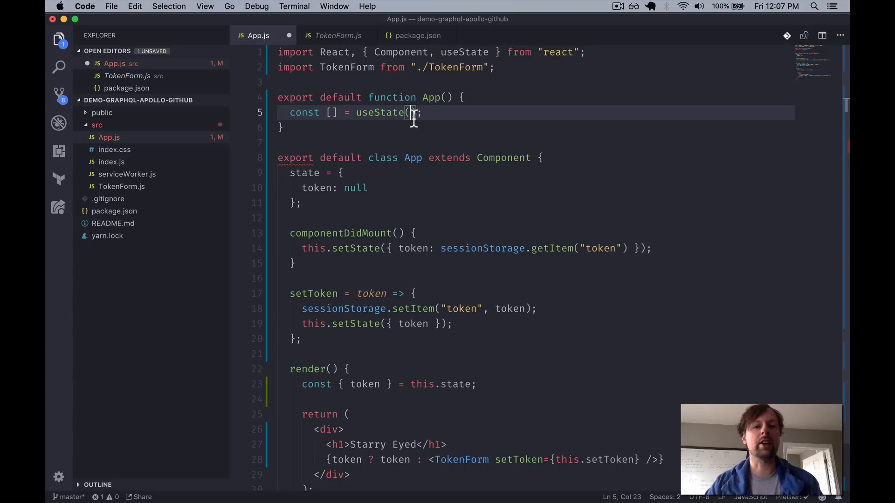
mouse_move(313, 188)
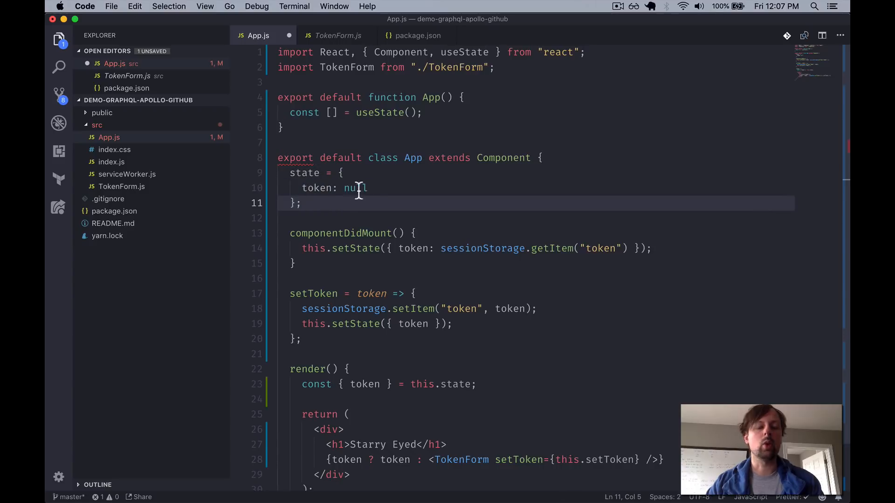
Step: Seed useState with sessionStorage.getItem("token") copied from componentDidMount
double_click(355, 188)
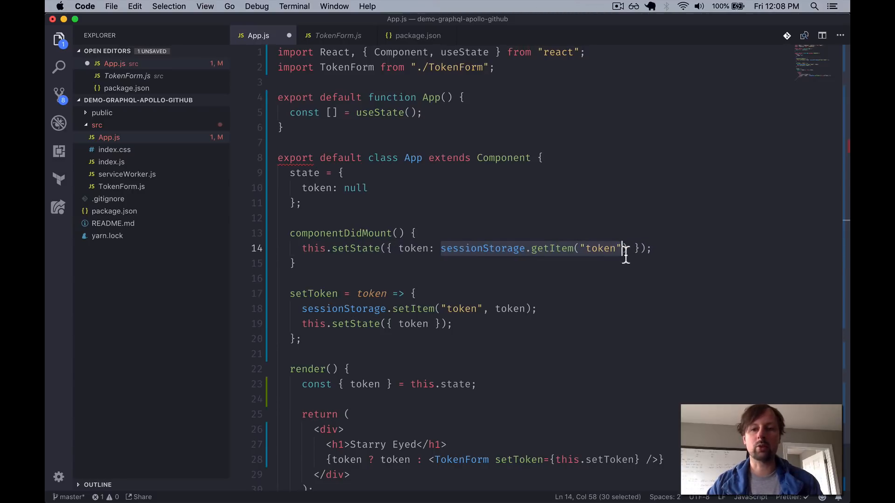
left_click(411, 113)
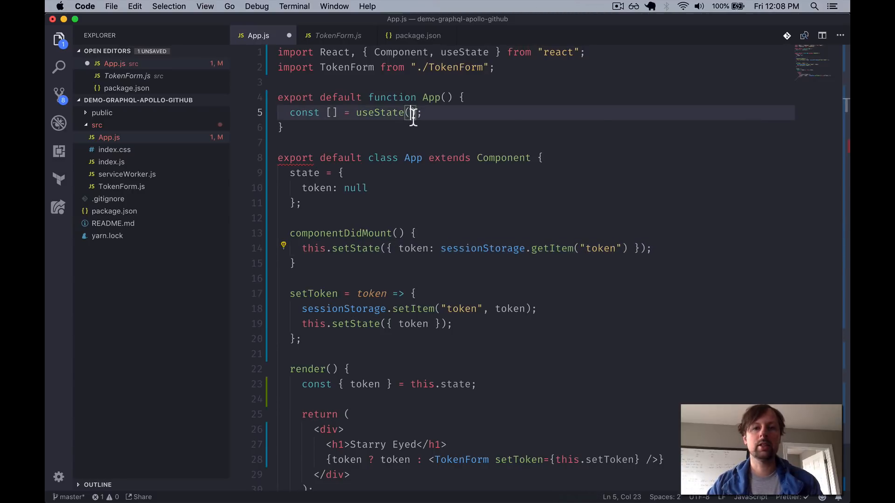
type("sessionStorage.getItem(\"token\")")
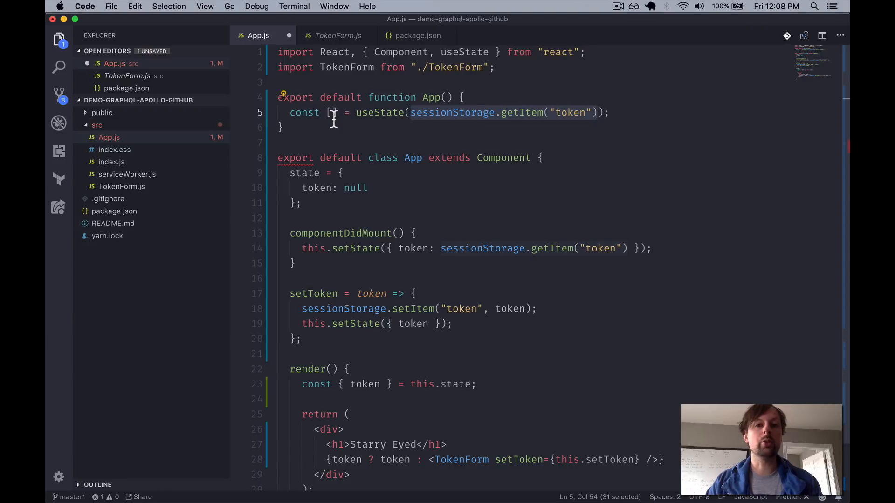
Step: Name the first destructured useState value token
left_click(333, 112)
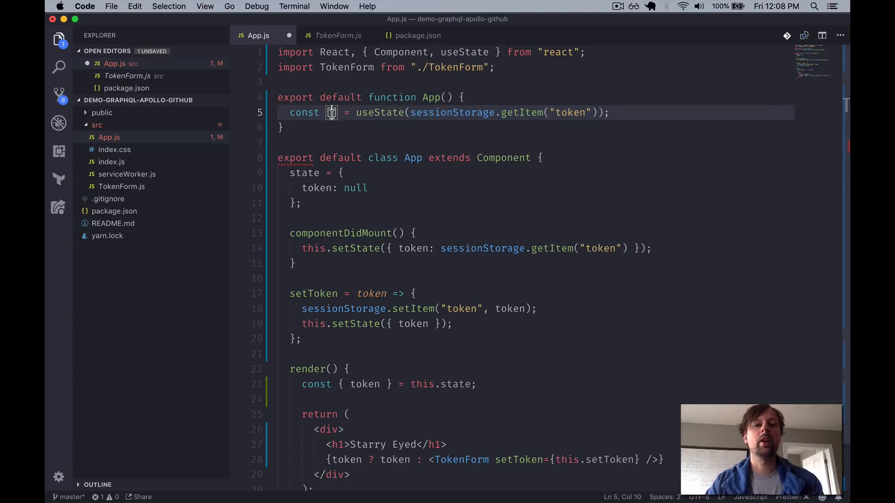
type("token,")
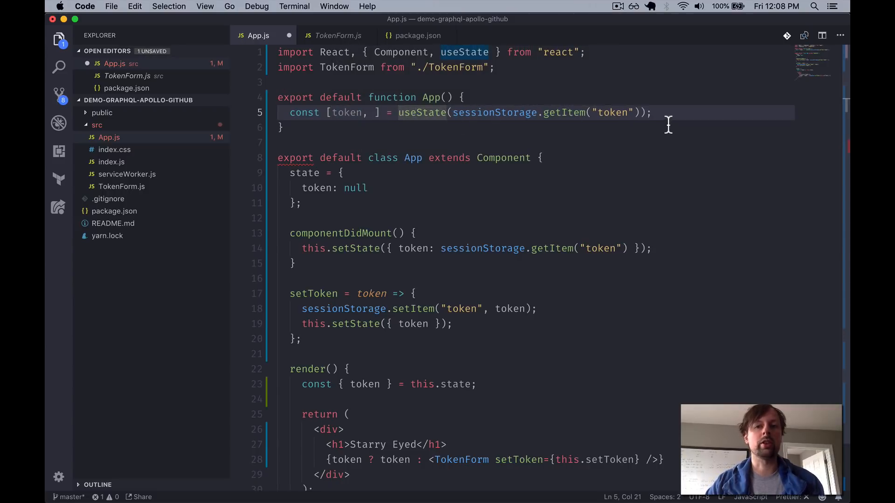
left_click(348, 113)
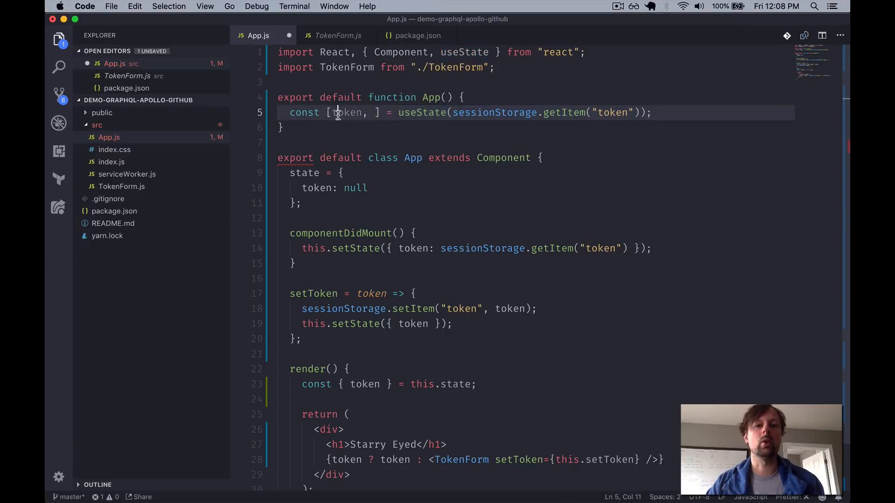
double_click(347, 112)
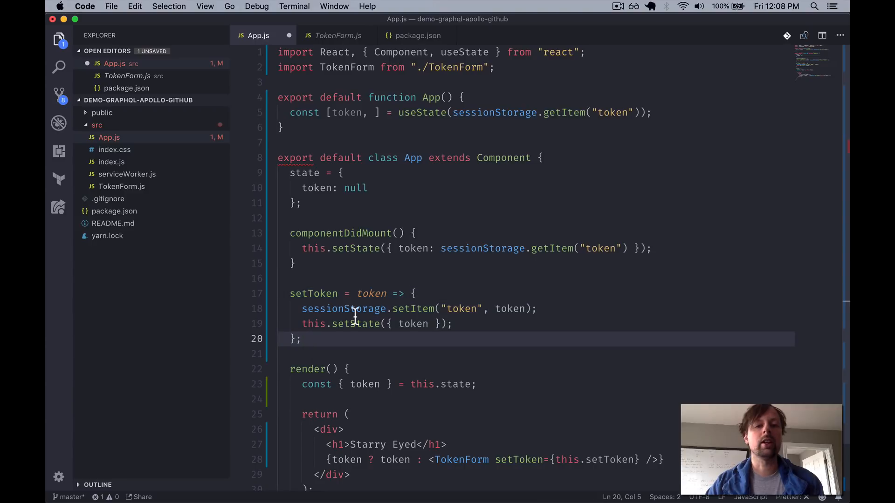
Step: Add setToken as the setter, matching the class's old setToken handler
left_click(374, 294)
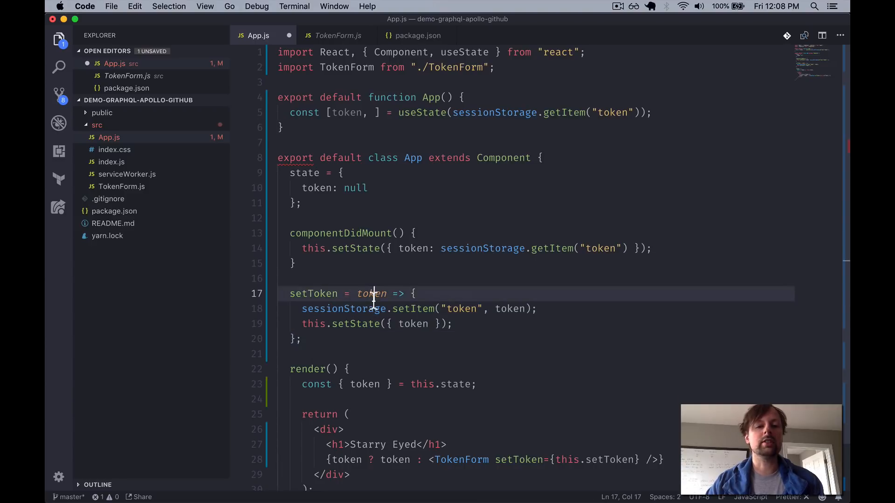
double_click(370, 294)
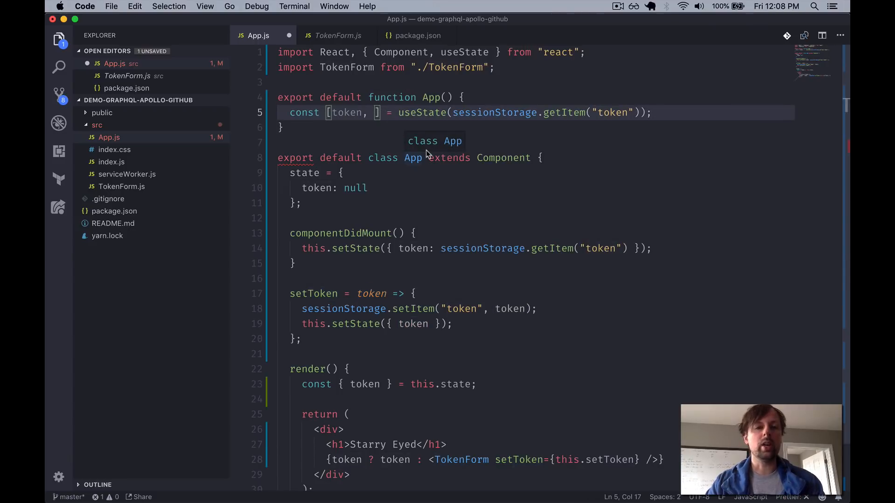
type("setToken")
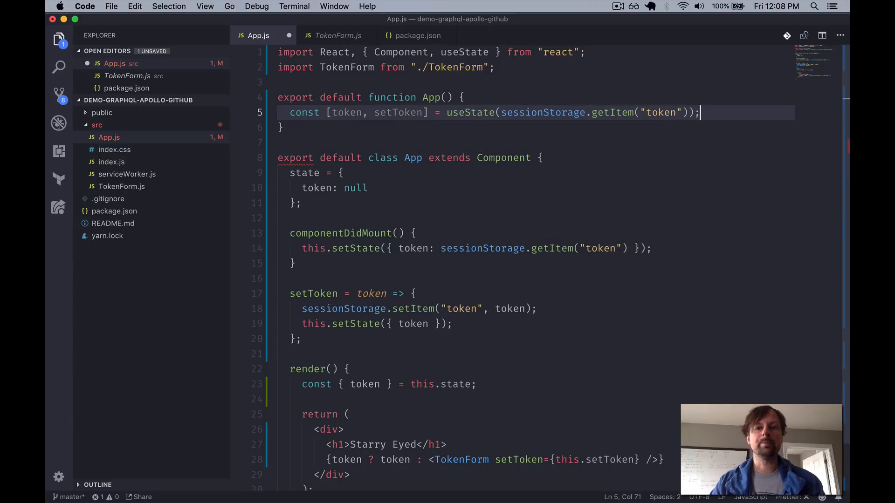
mouse_move(414, 123)
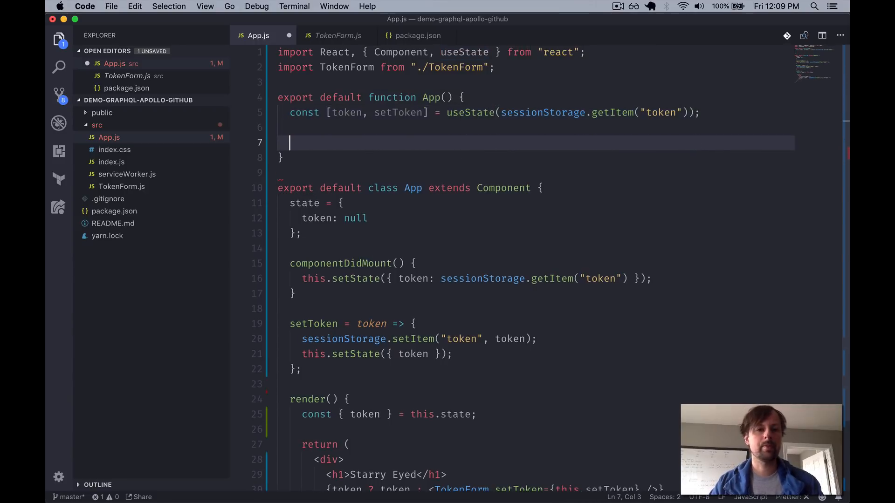
Step: Return the Starry Eyed JSX with the token-or-TokenForm ternary from function App
scroll("down", 3)
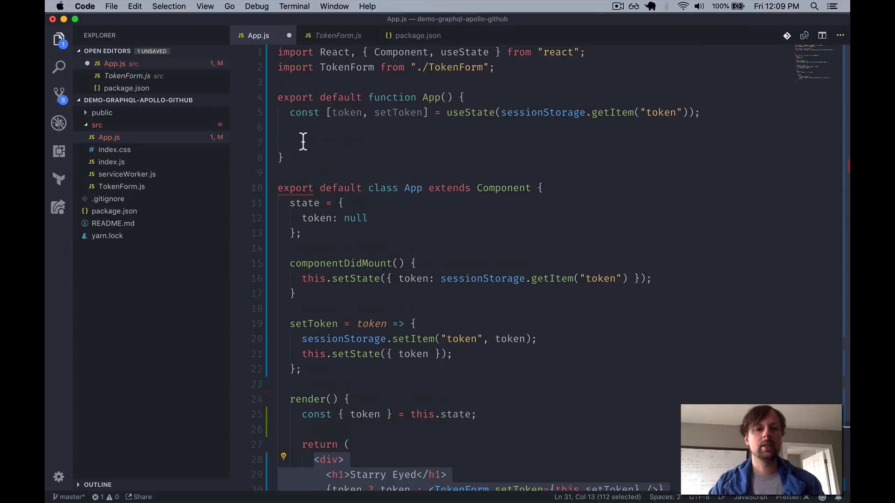
type("return ()")
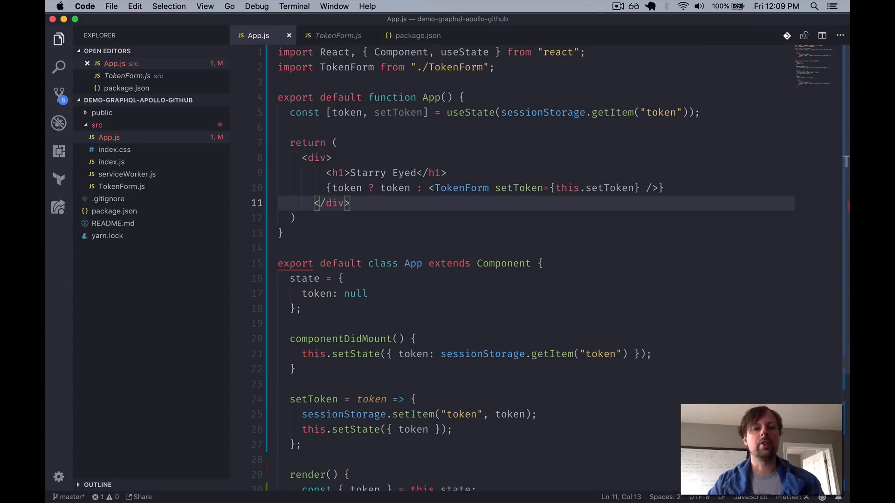
double_click(347, 188)
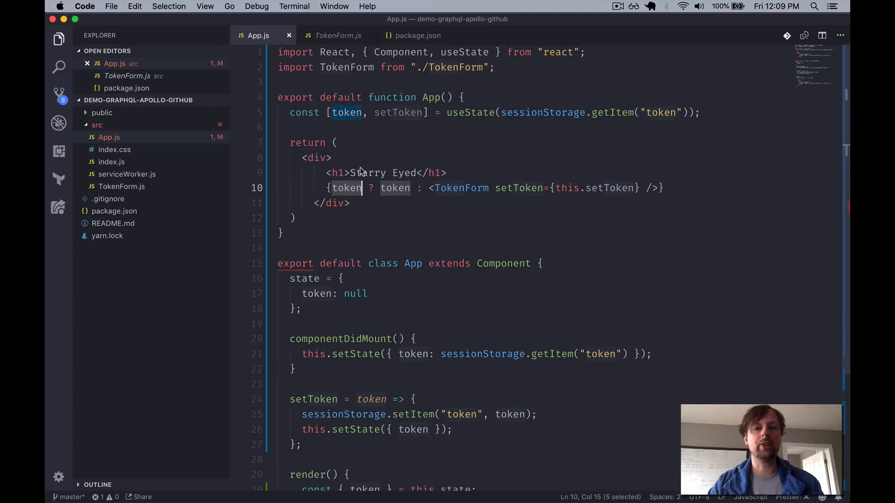
double_click(394, 187)
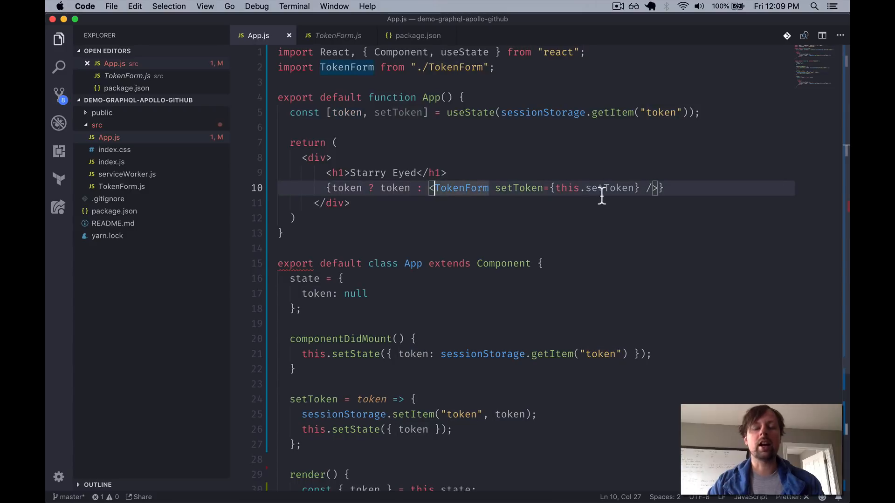
mouse_move(560, 192)
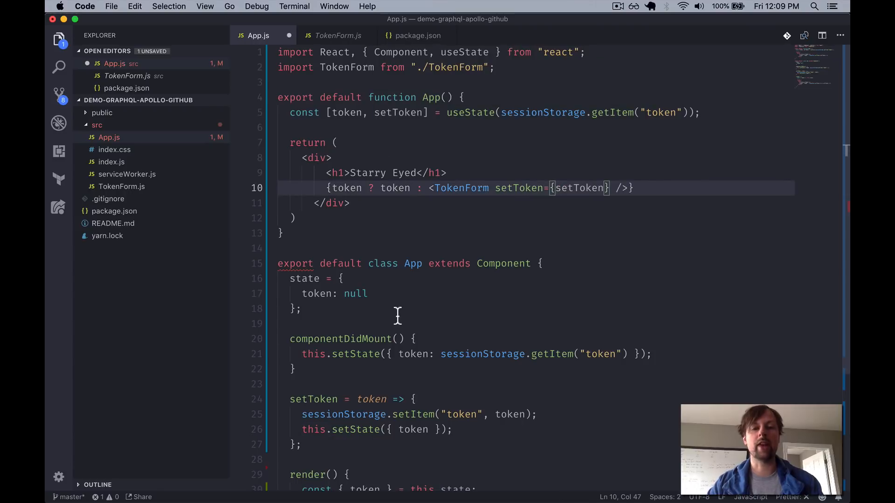
Step: Pass setToken directly to TokenForm and comment out the old class component
left_click(296, 248)
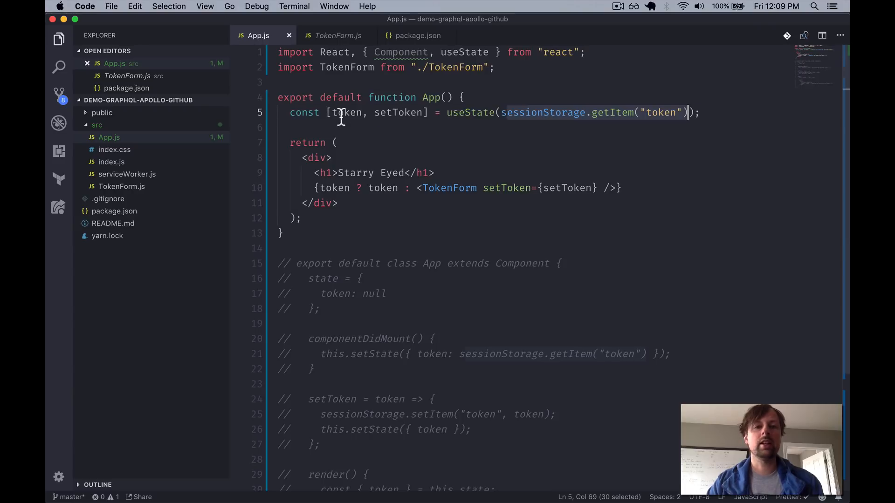
double_click(398, 112)
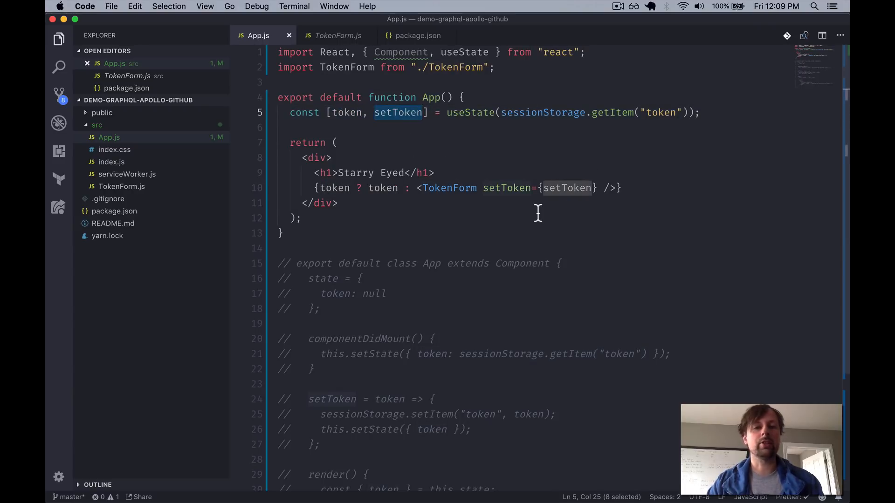
mouse_move(291, 164)
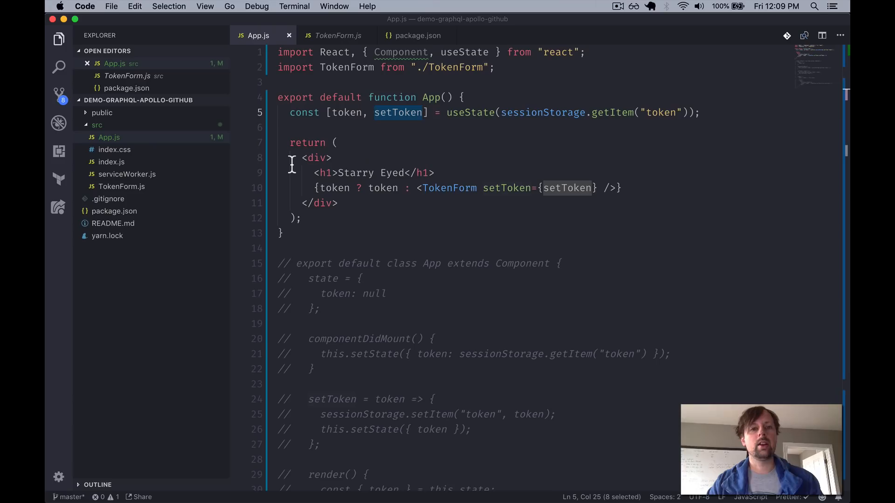
scroll("down", 3)
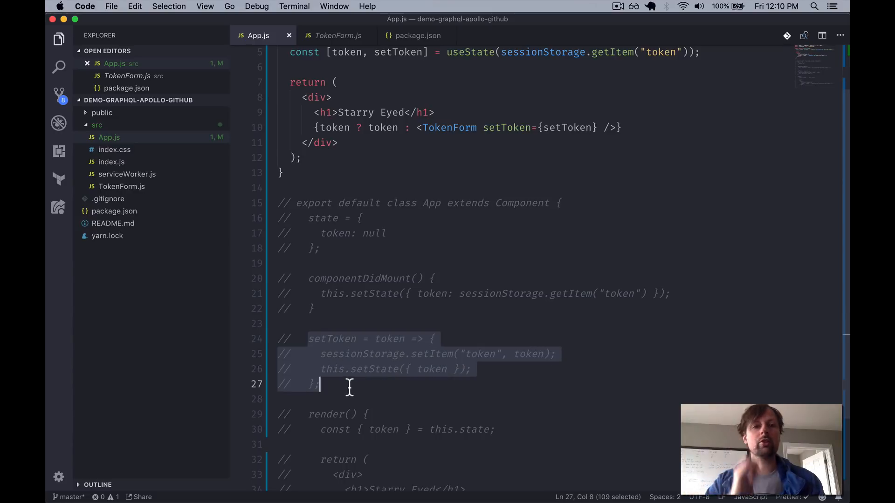
left_click(359, 369)
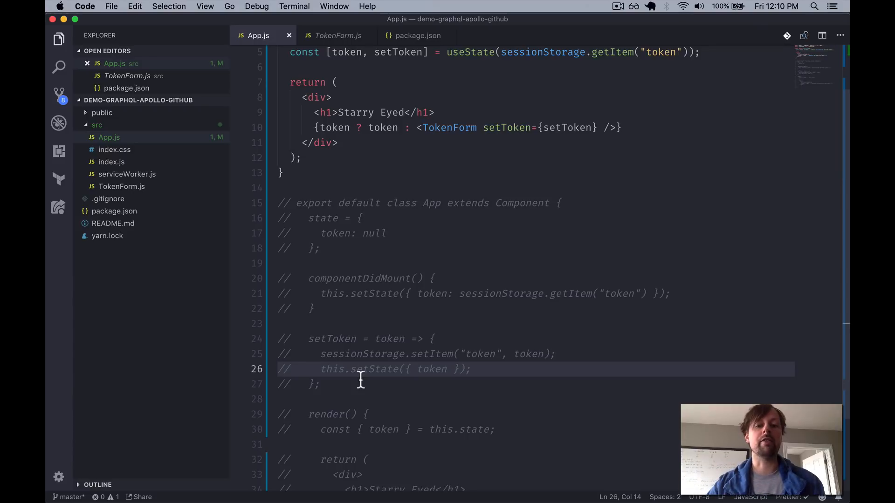
left_click(322, 354)
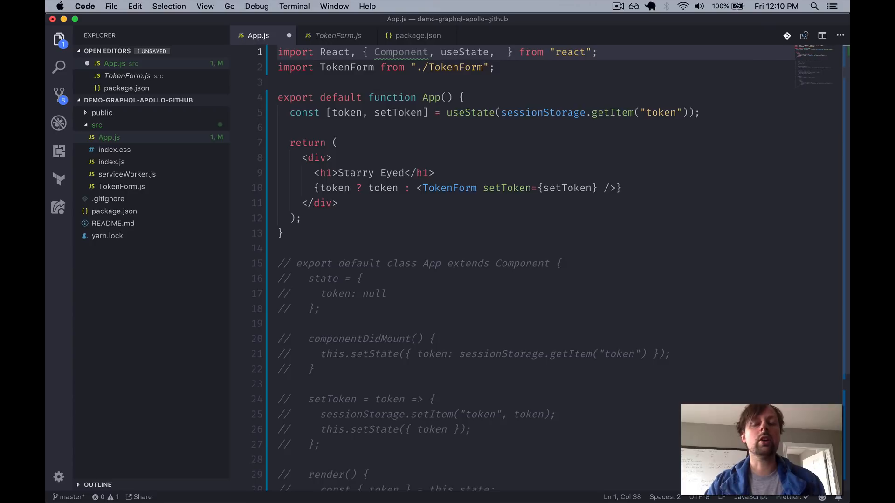
Step: Add useEffect(() => { sessionStorage.setItem("token", token); }) below the useState line
type("useEffect")
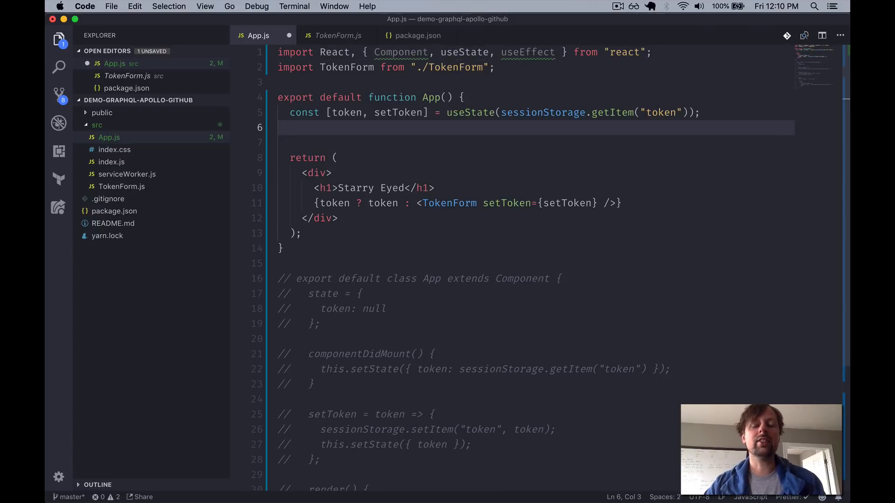
mouse_move(382, 180)
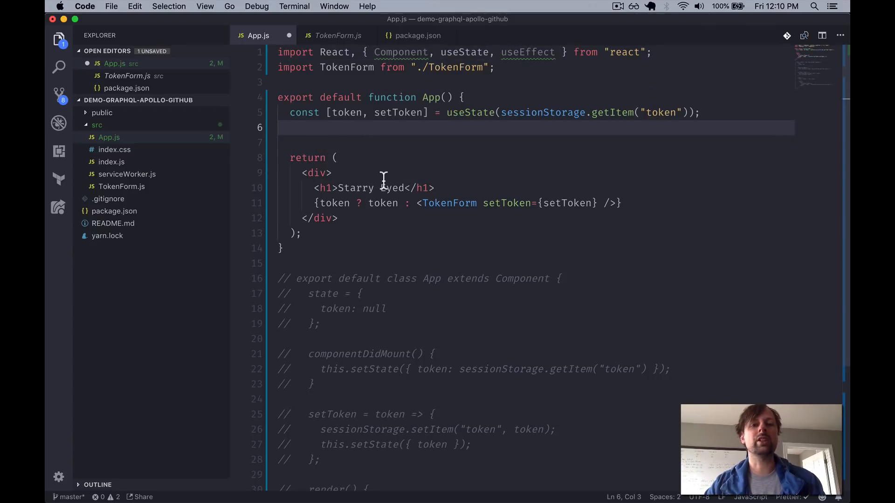
mouse_move(422, 151)
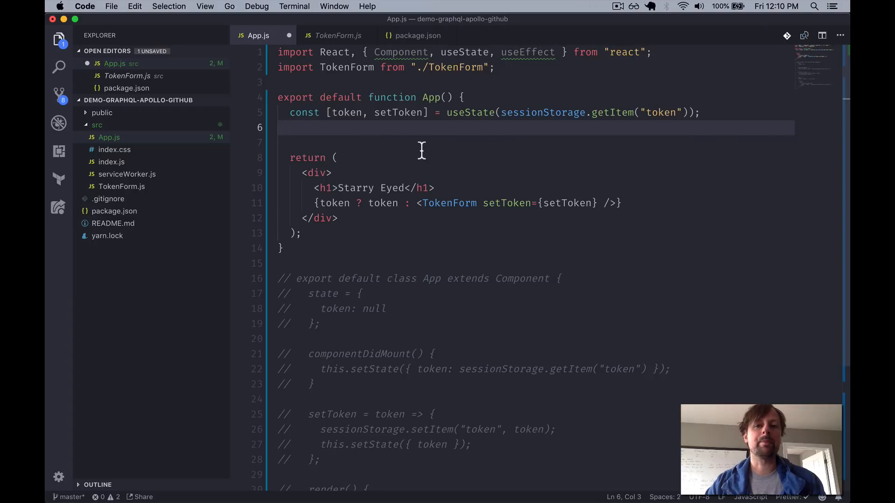
mouse_move(368, 146)
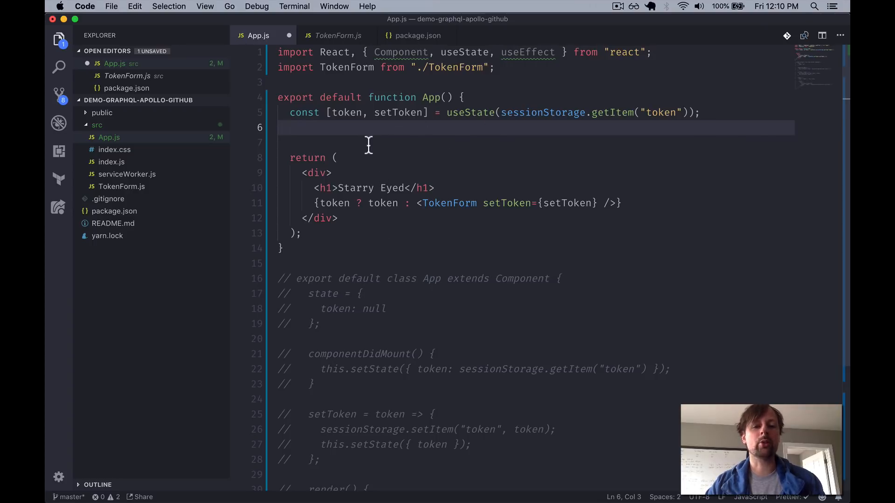
mouse_move(357, 195)
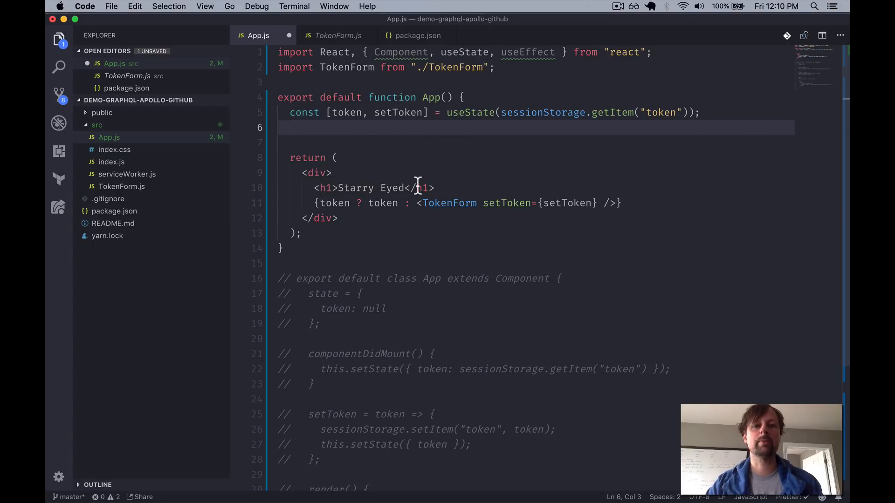
type("useEffe")
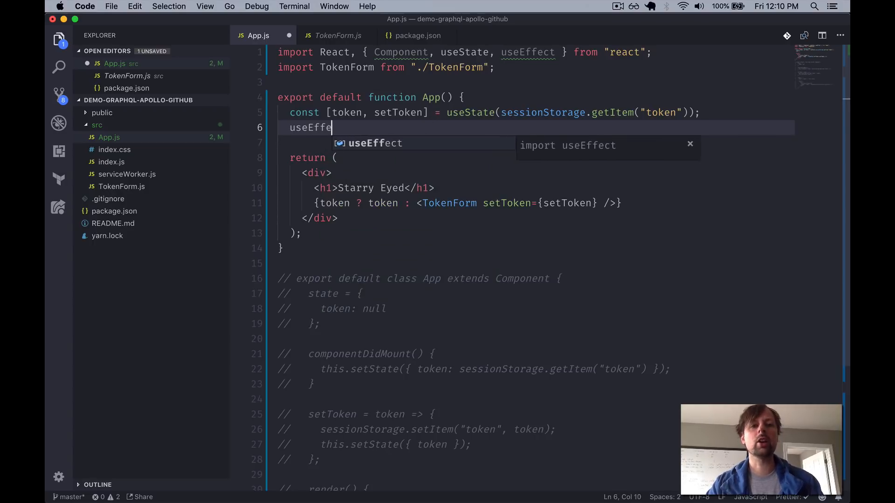
key("Enter")
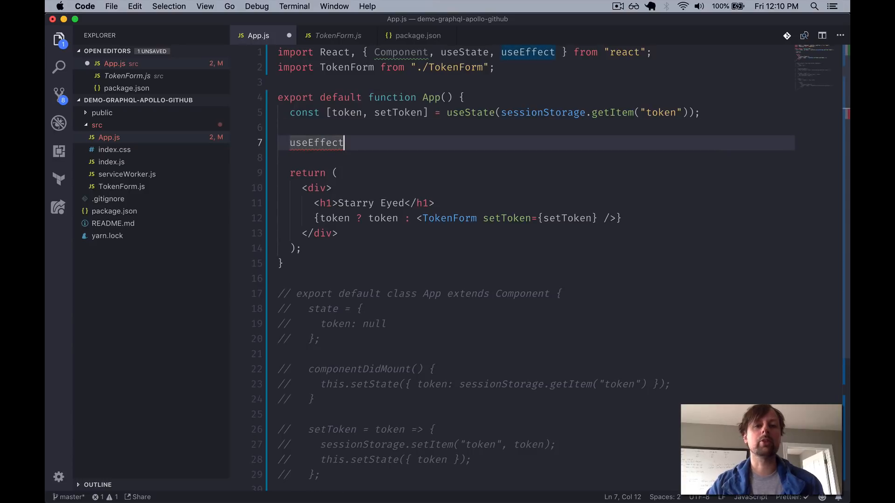
type("(")
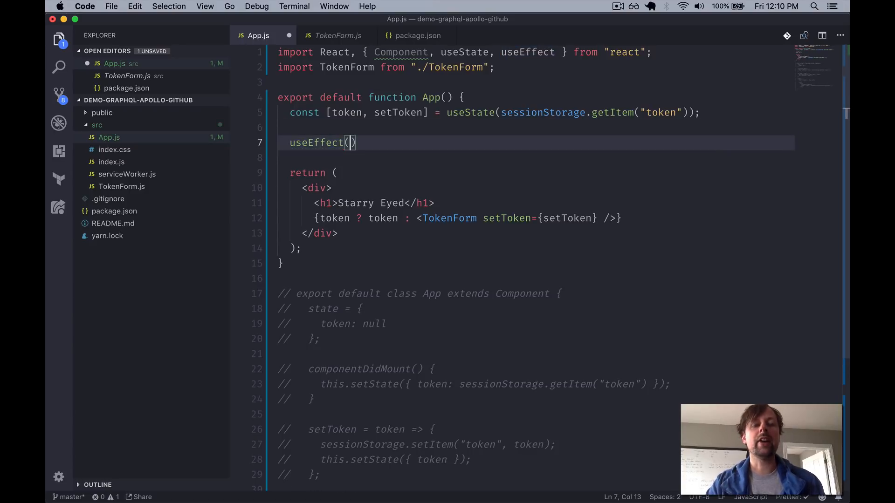
type("() =>")
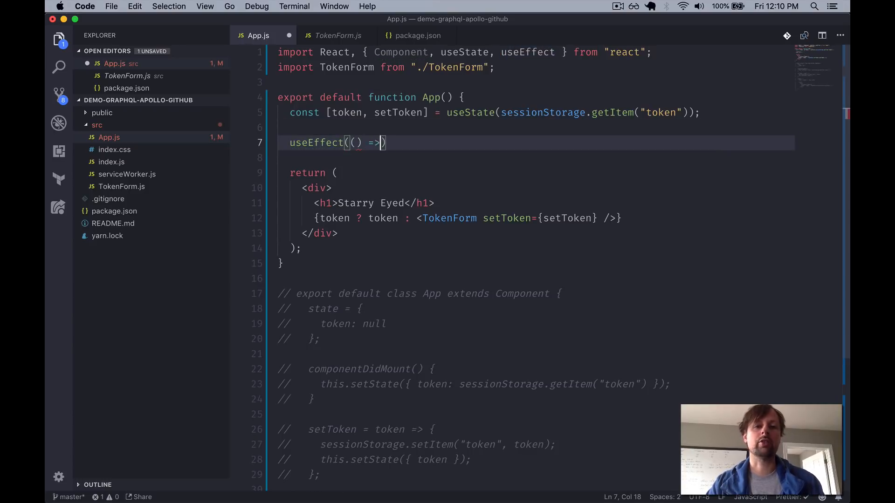
type("{")
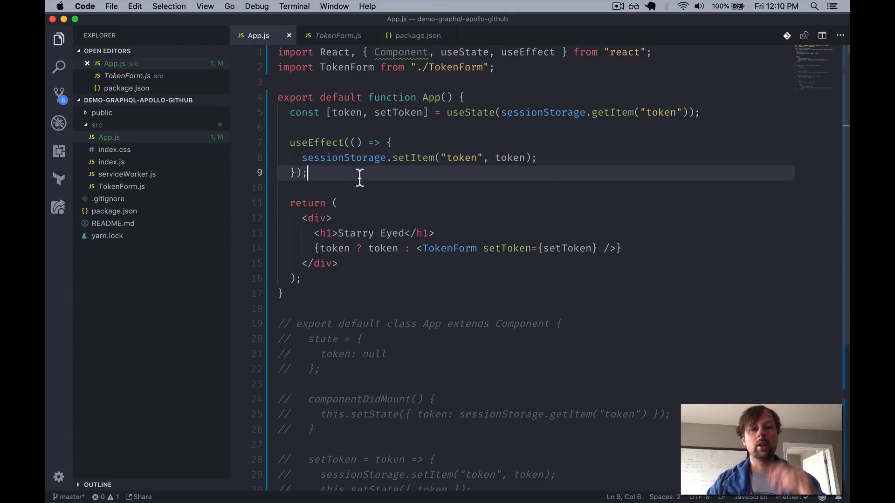
scroll("down", 3)
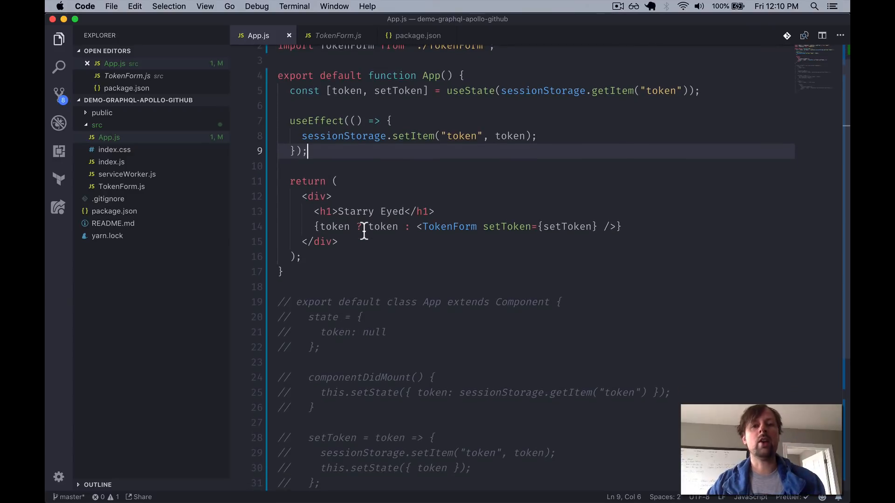
Step: Remove the unused Component import and the commented-out class code from App.js
scroll("down", 3)
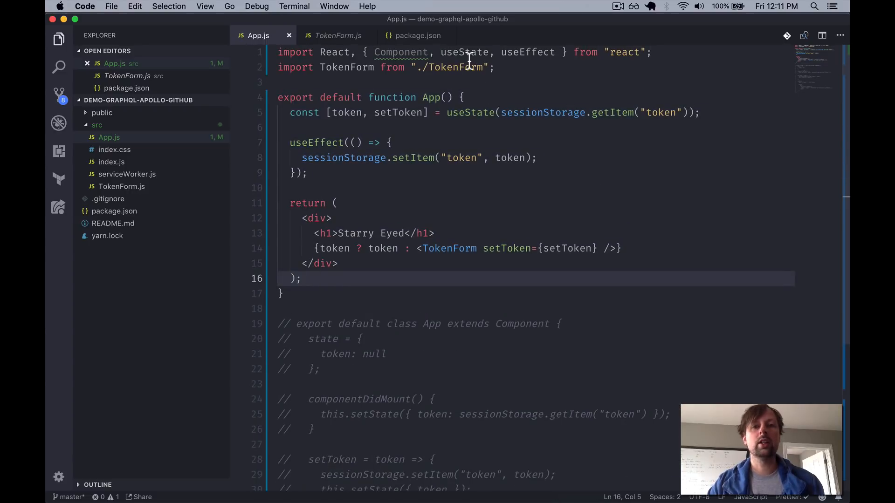
double_click(527, 52)
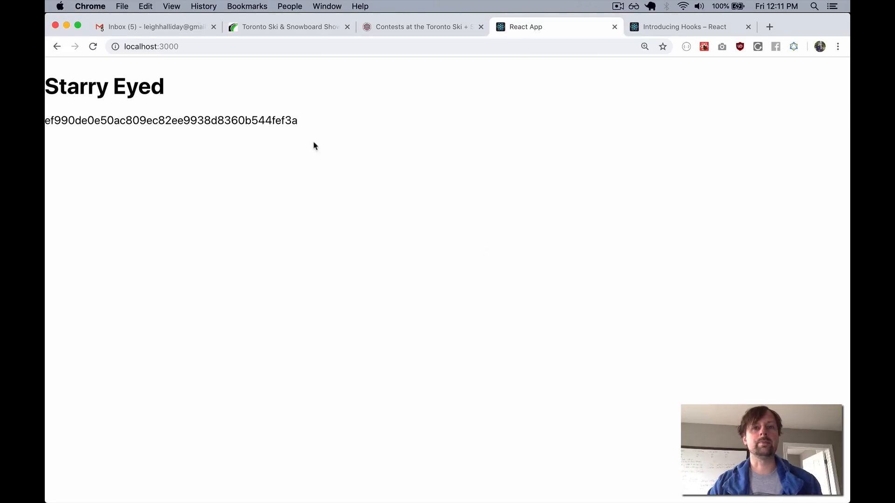
Step: In DevTools Application > Session Storage, confirm the stored token and clear it
key("F12")
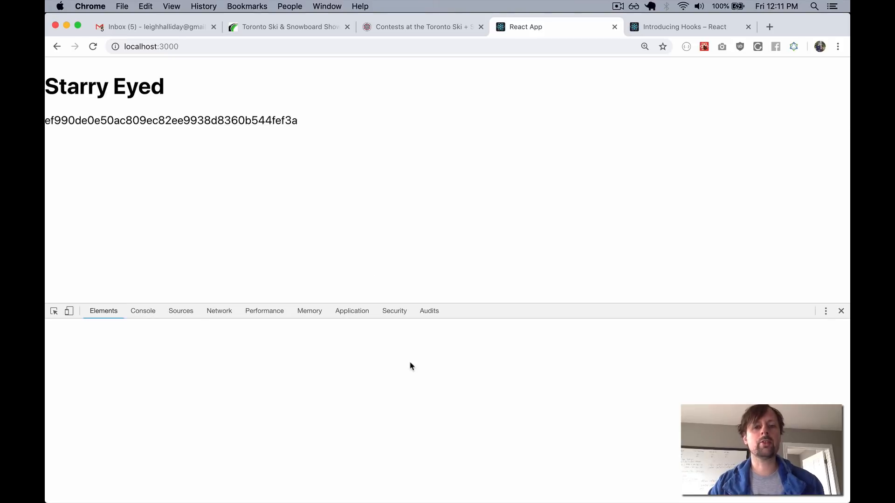
left_click(351, 310)
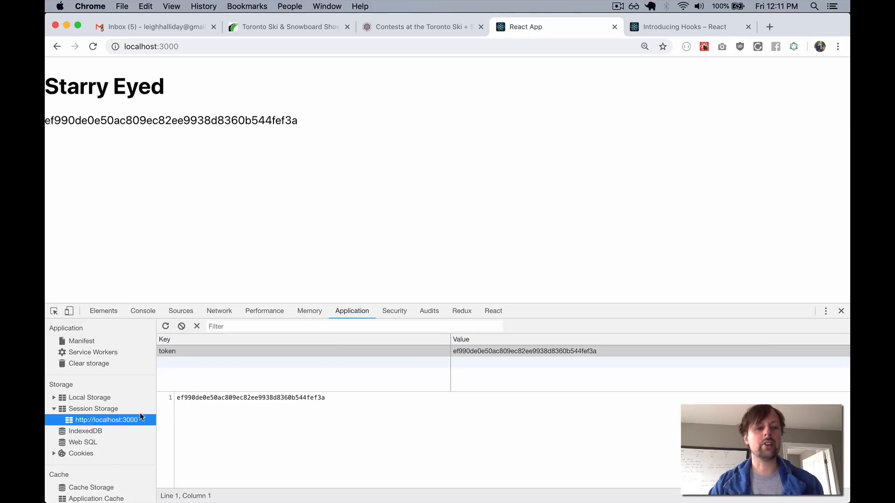
left_click(197, 326)
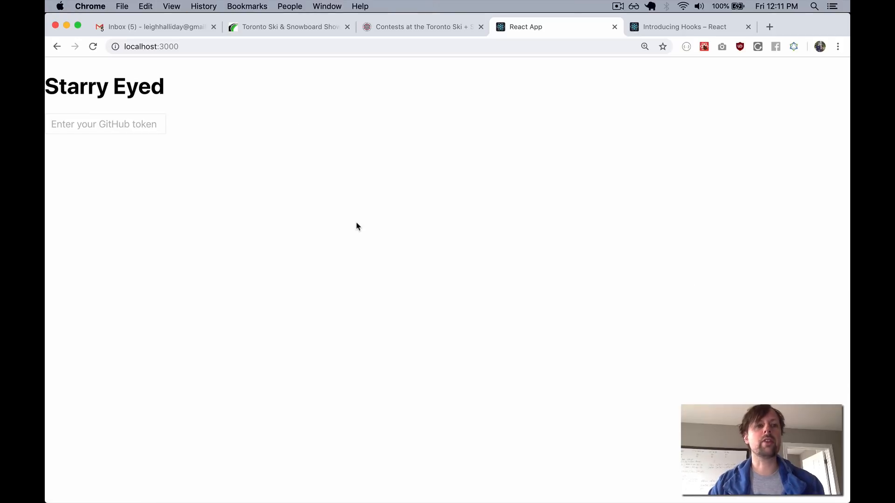
Step: Re-enter the GitHub token from autofill so the app displays it again
left_click(105, 124)
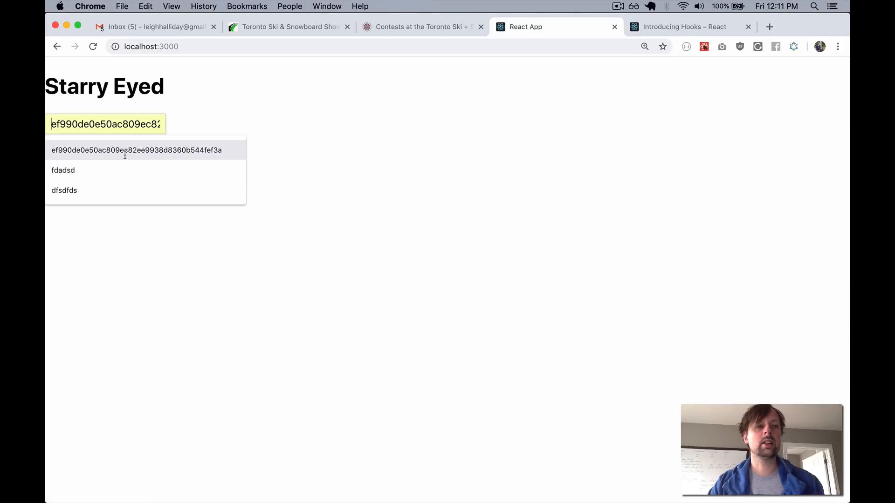
left_click(136, 150)
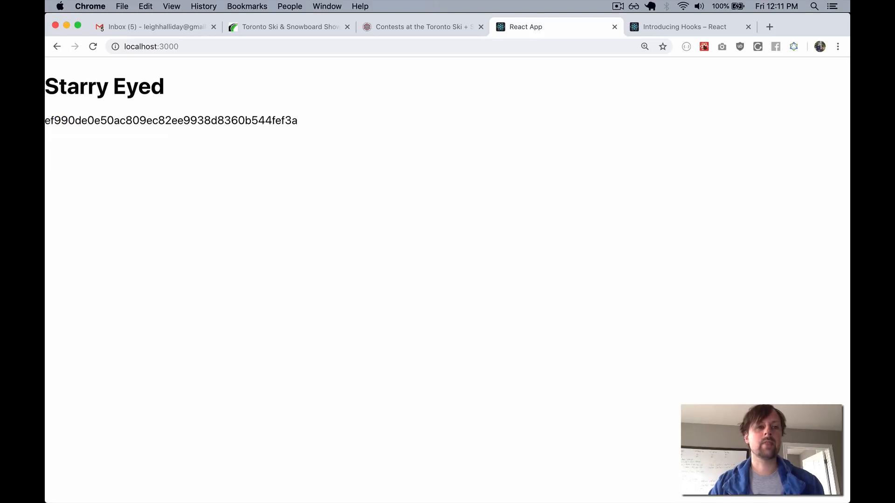
mouse_move(194, 189)
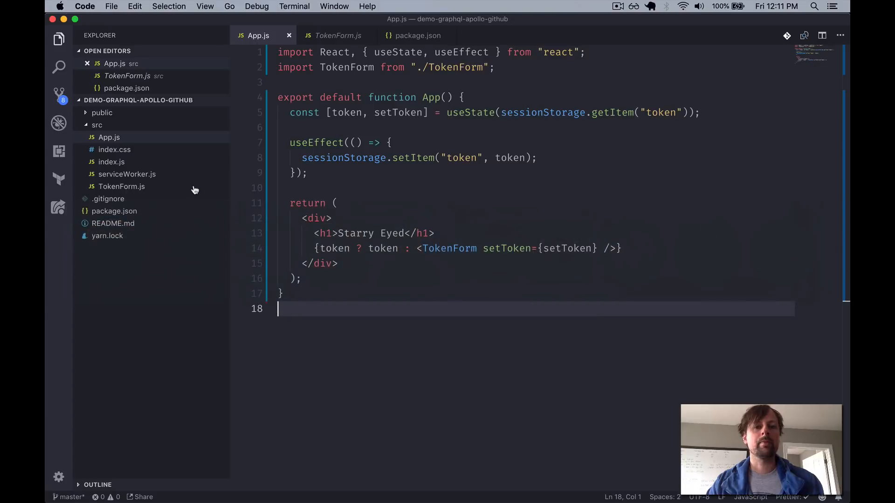
mouse_move(413, 190)
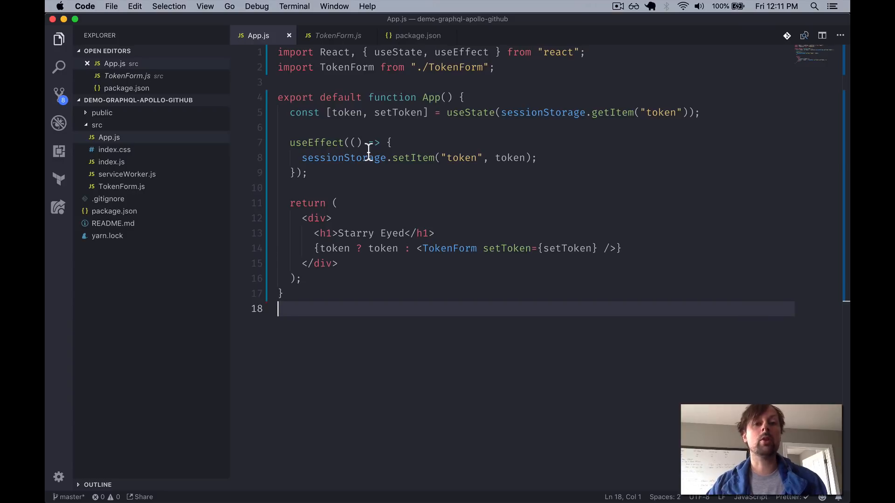
mouse_move(342, 142)
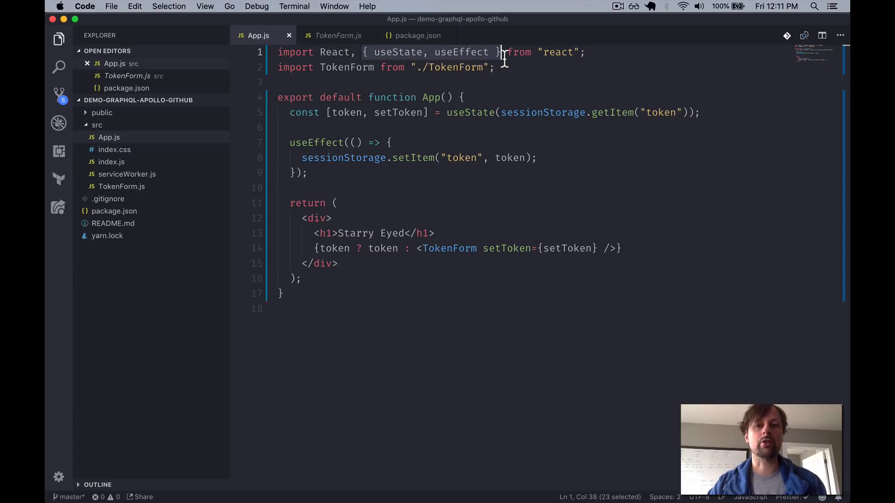
mouse_move(460, 157)
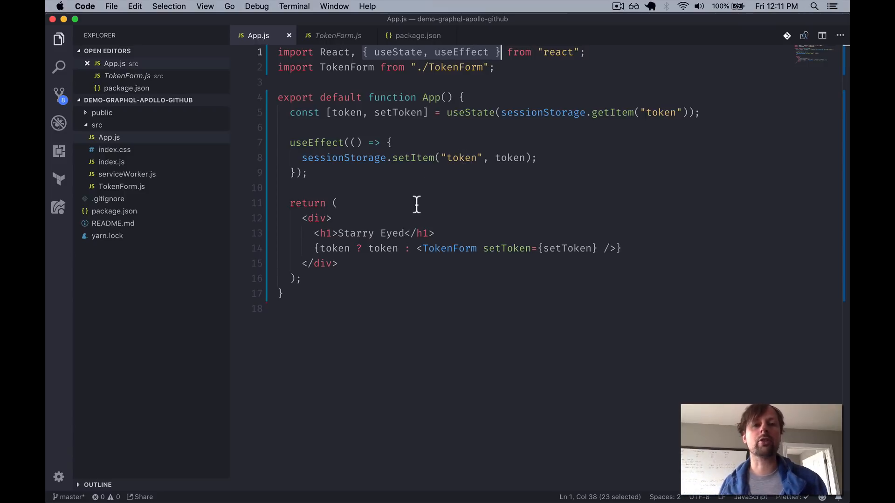
mouse_move(439, 272)
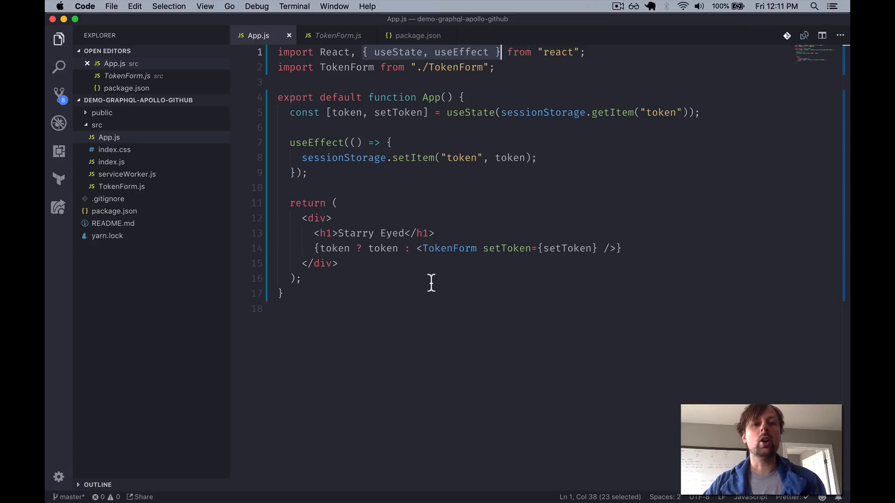
mouse_move(294, 113)
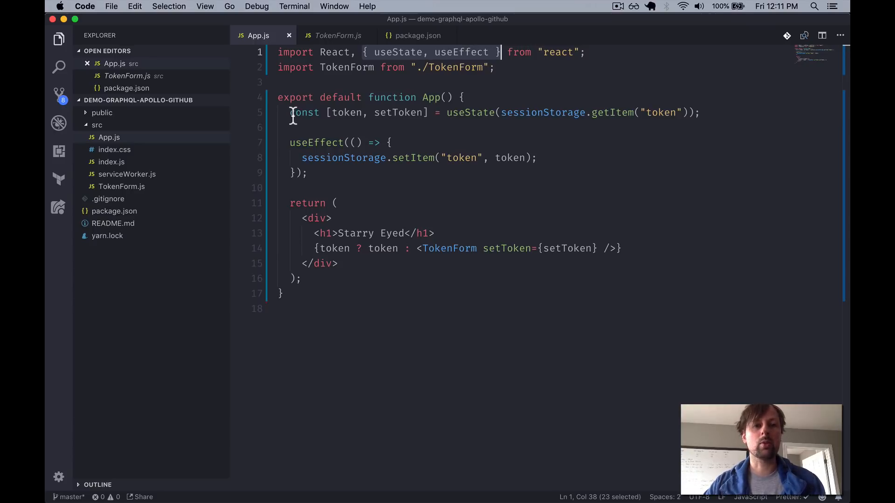
left_click(307, 174)
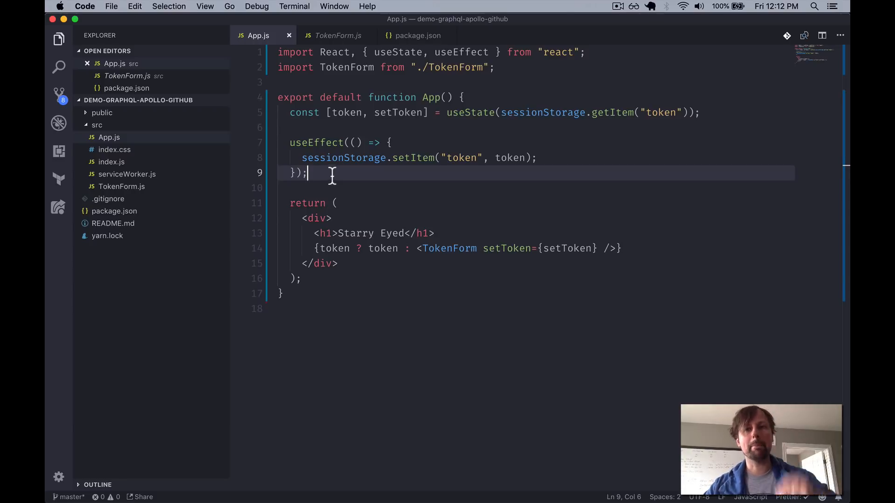
left_click(617, 7)
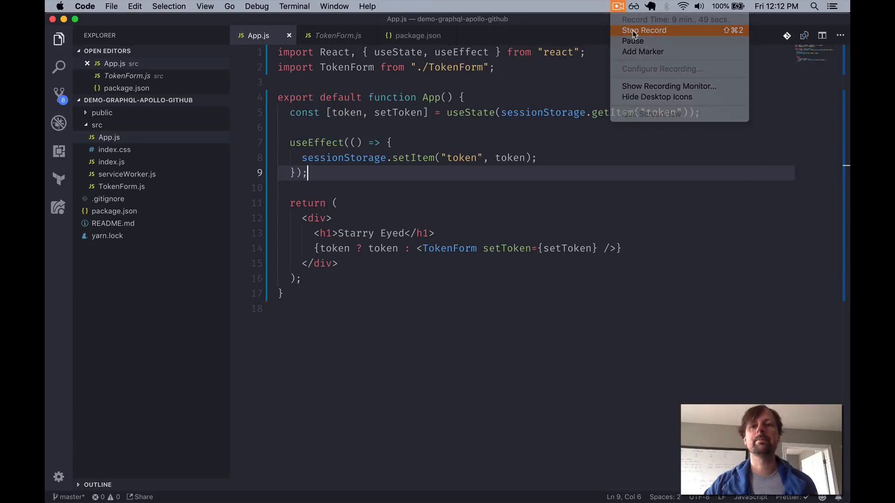